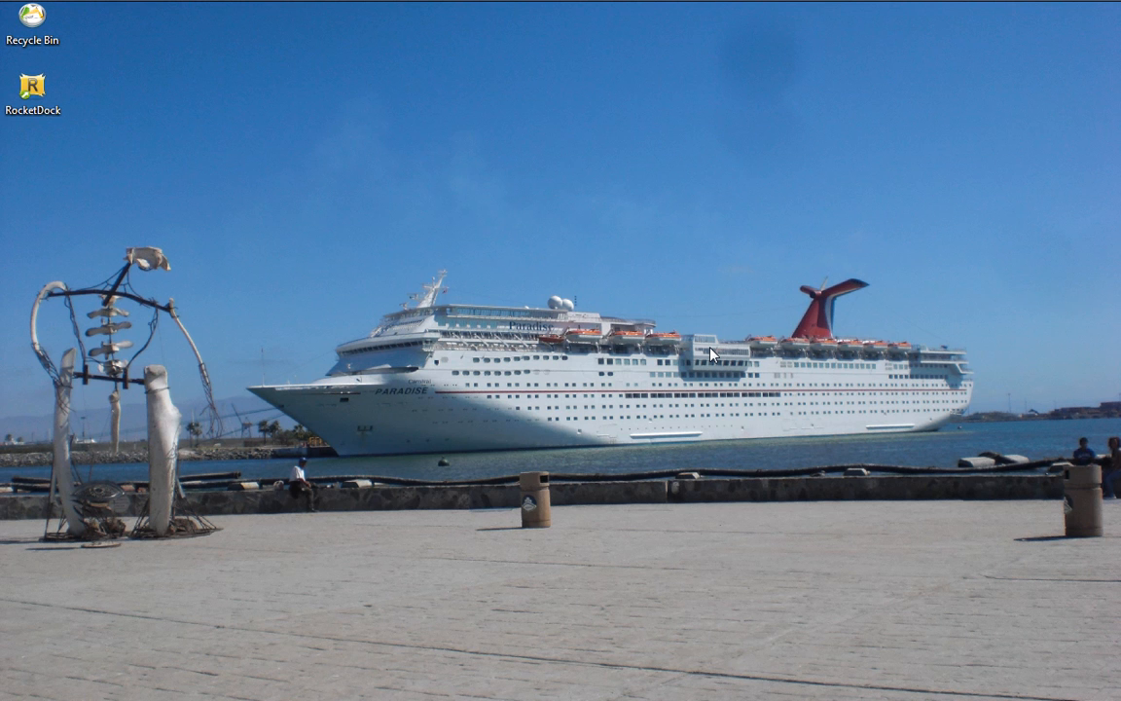
mouse_move(661, 292)
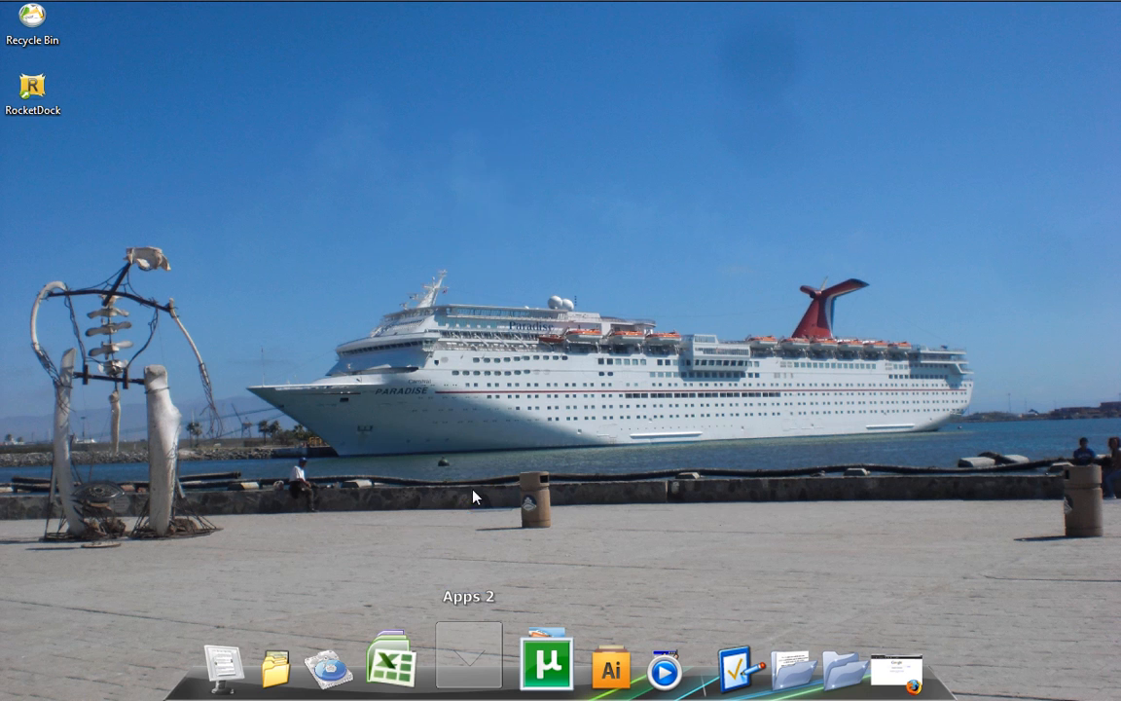
Launch IconPackager from the dock and continue past its day 1 of 30 evaluation notice.
click(467, 665)
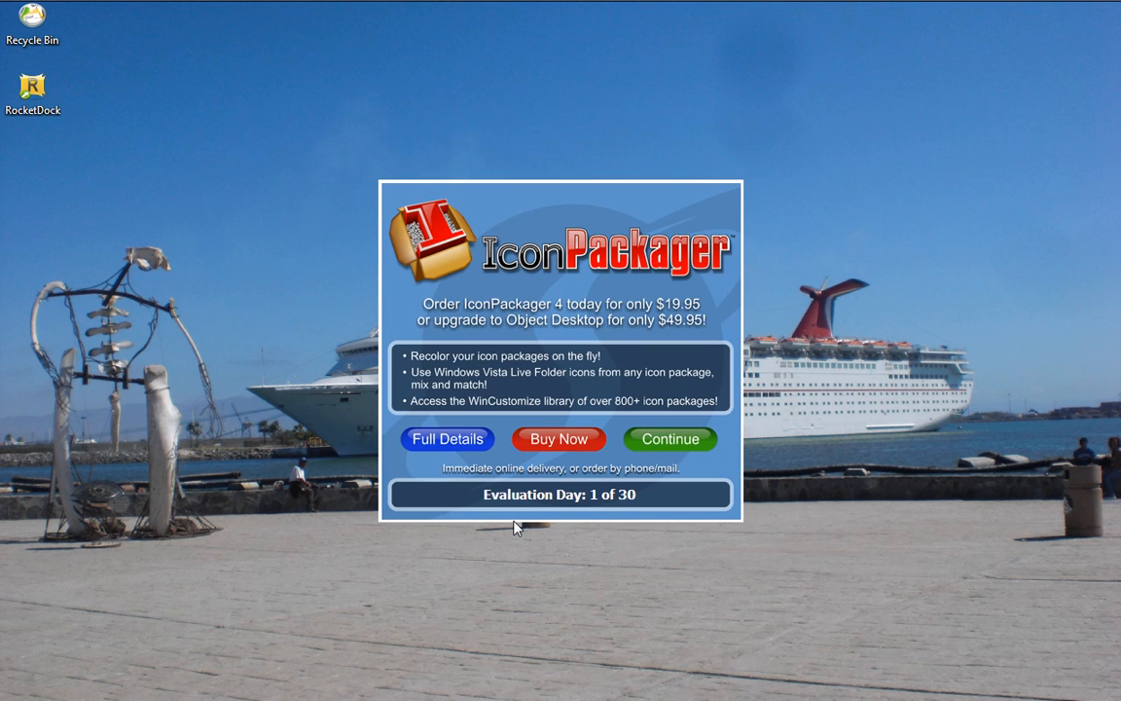
mouse_move(479, 510)
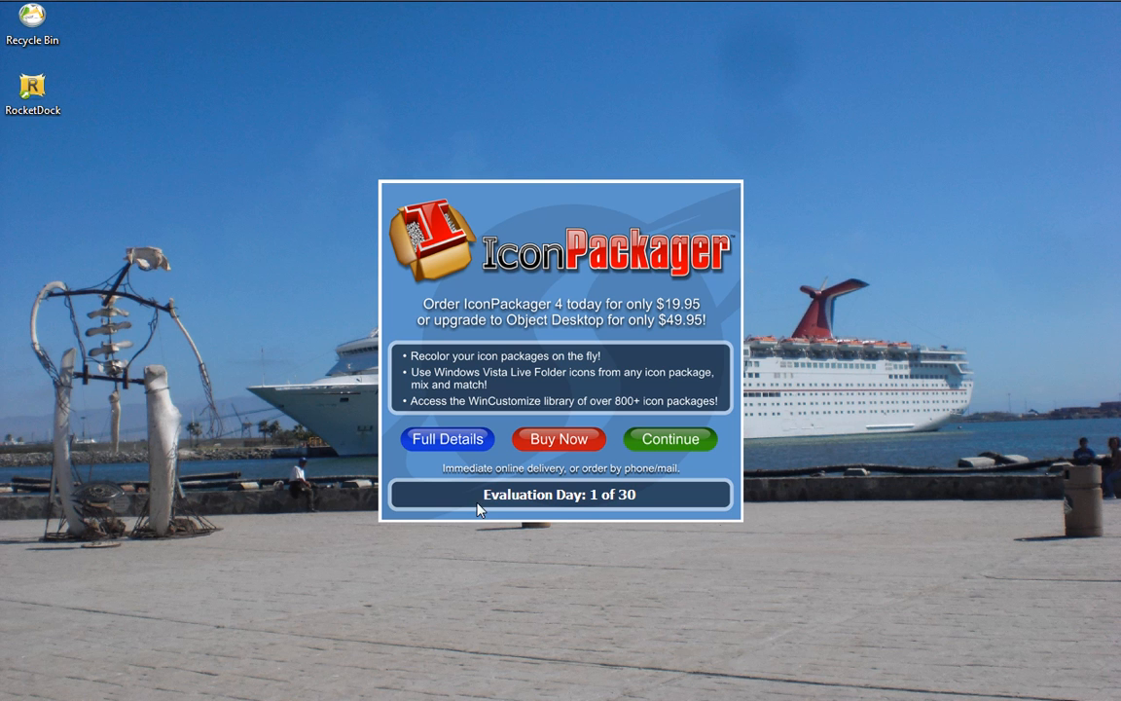
mouse_move(596, 538)
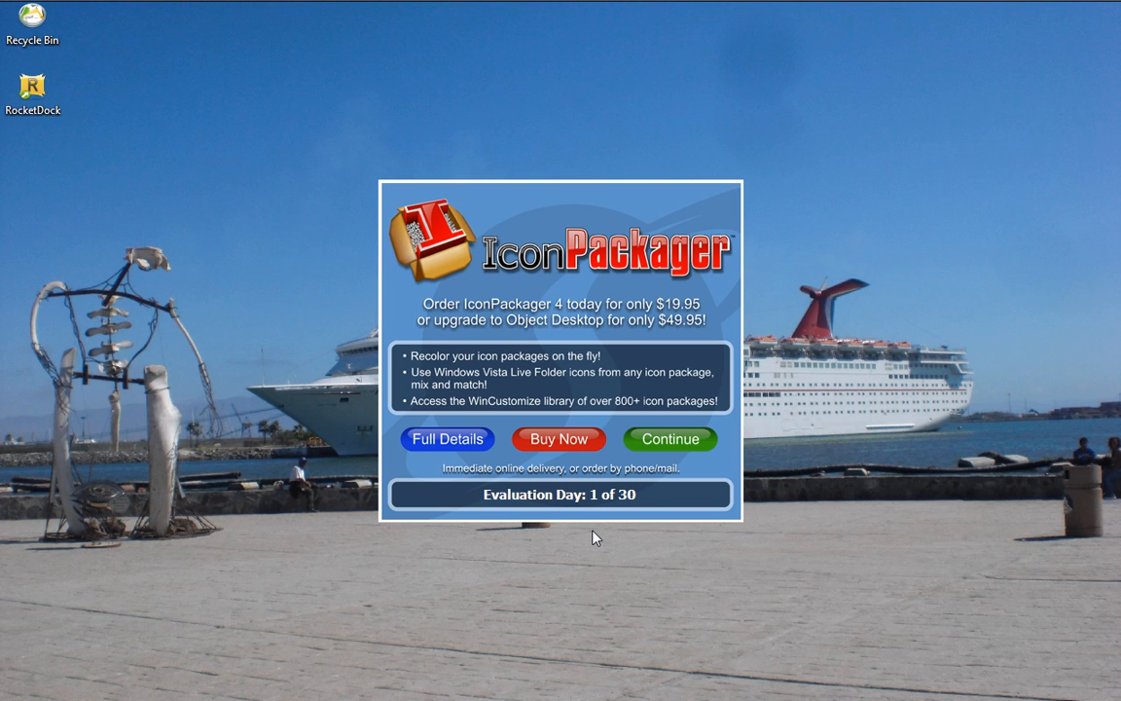
mouse_move(595, 513)
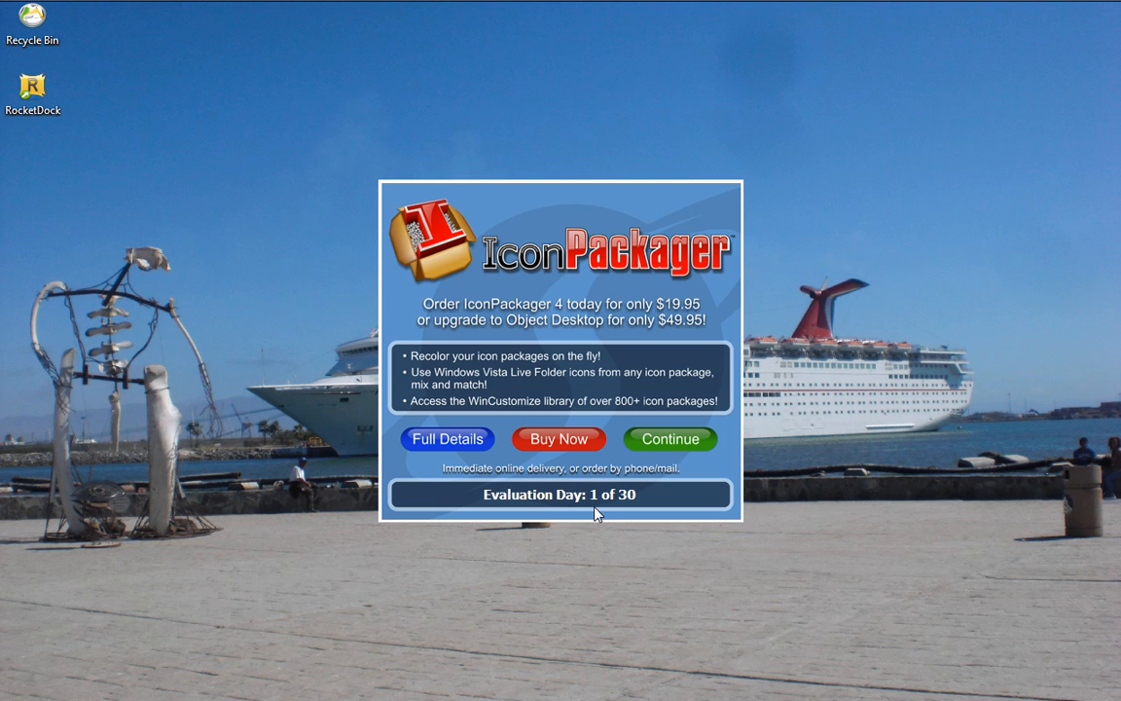
mouse_move(681, 440)
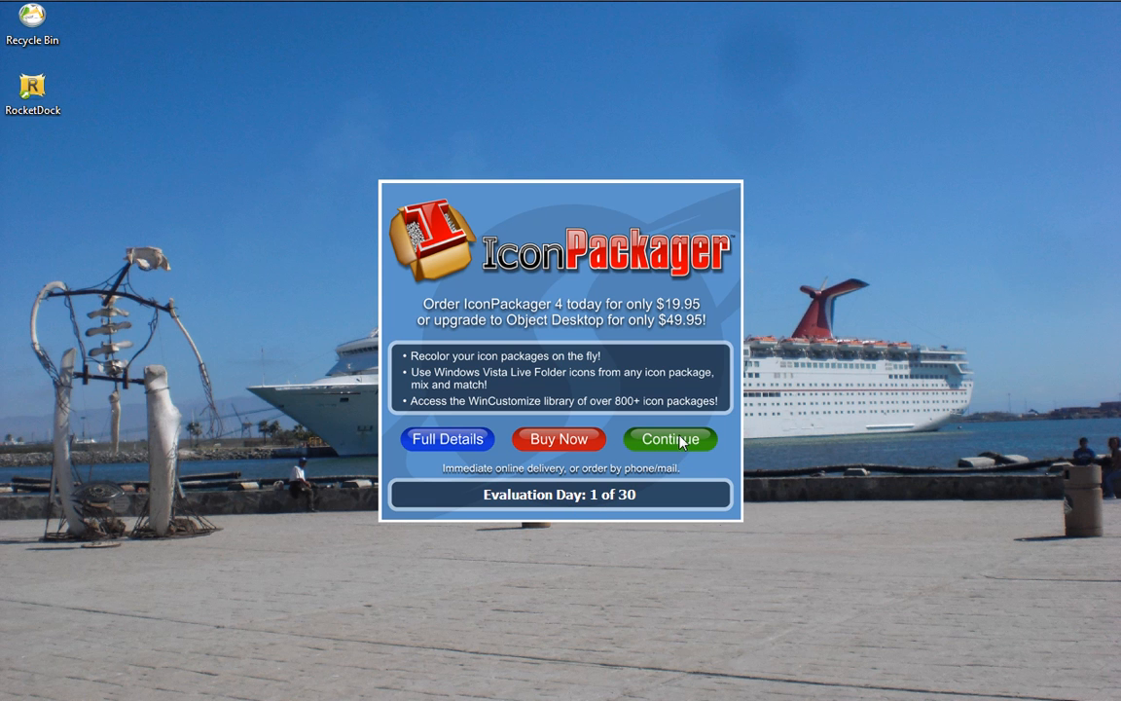
click(670, 439)
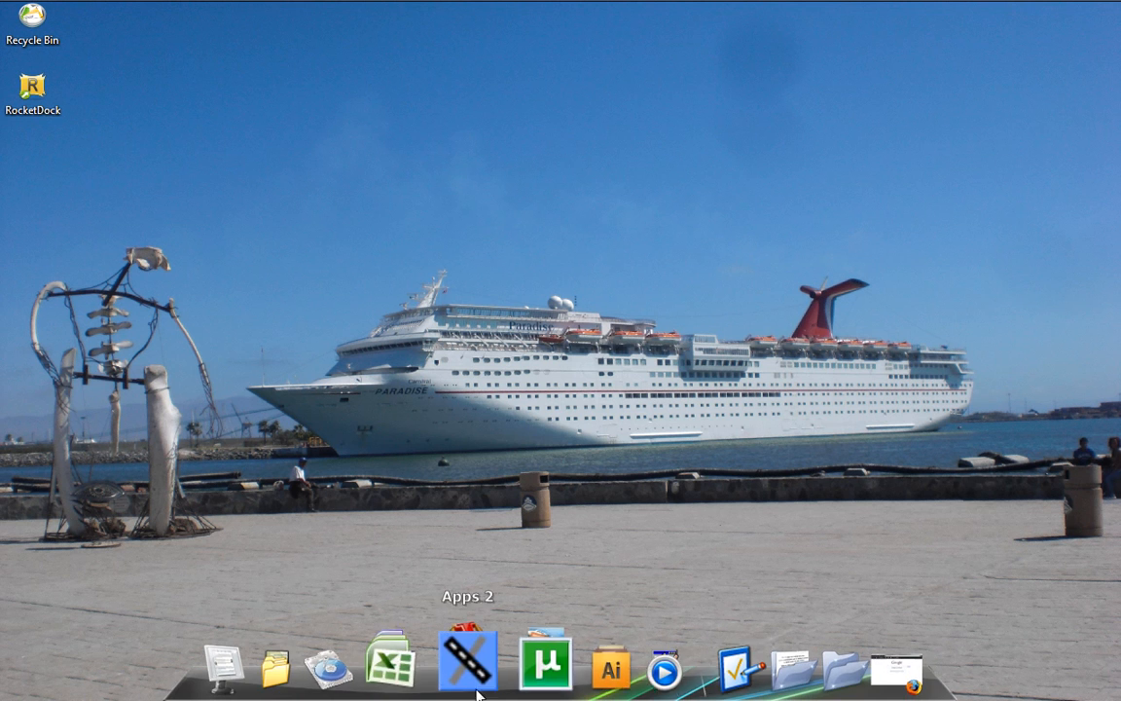
mouse_move(778, 574)
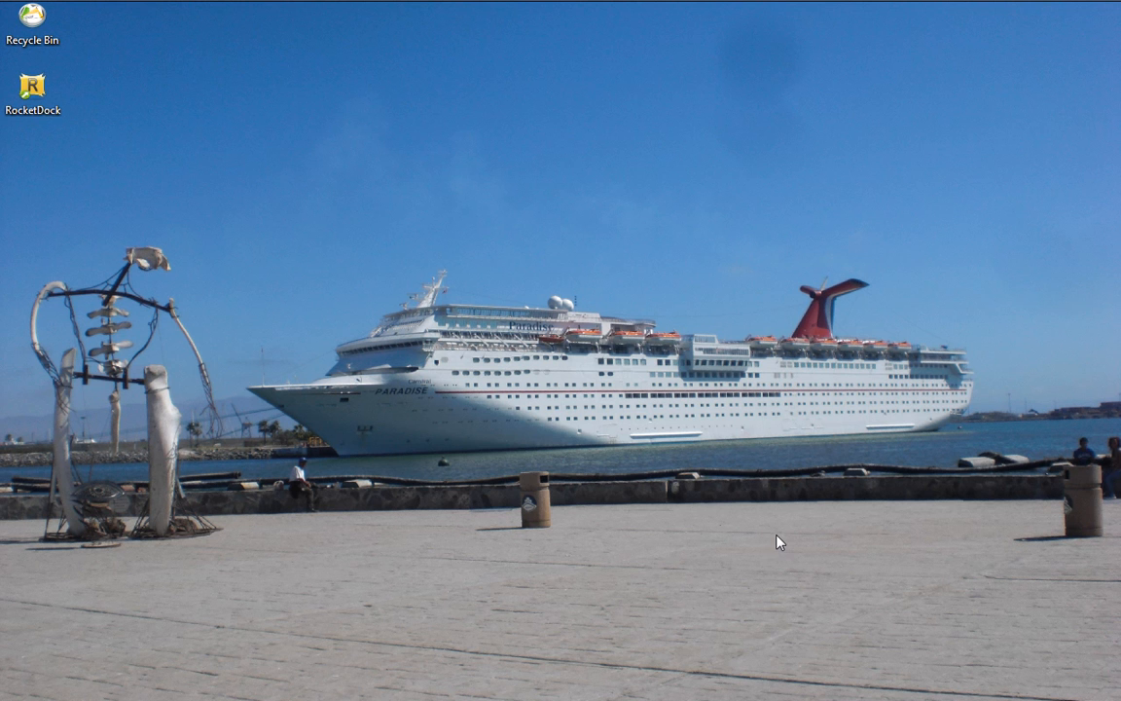
mouse_move(887, 669)
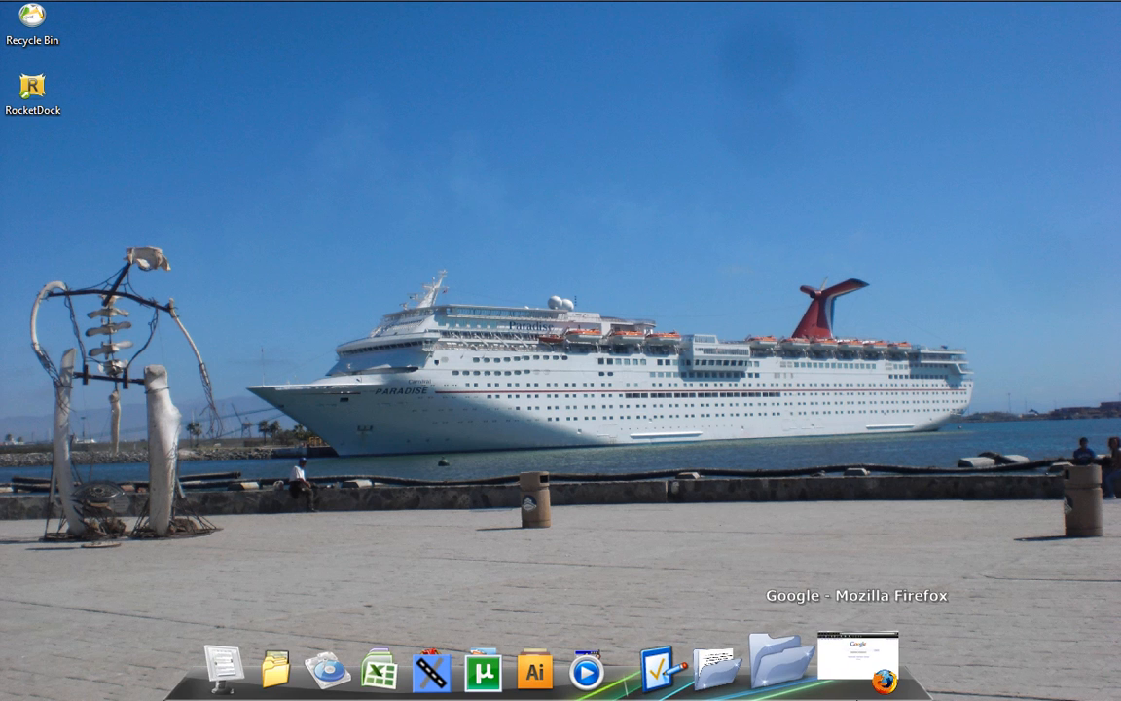
Download the Run As Date by tmwe6.msi installer from the mediafire link in Firefox.
click(883, 665)
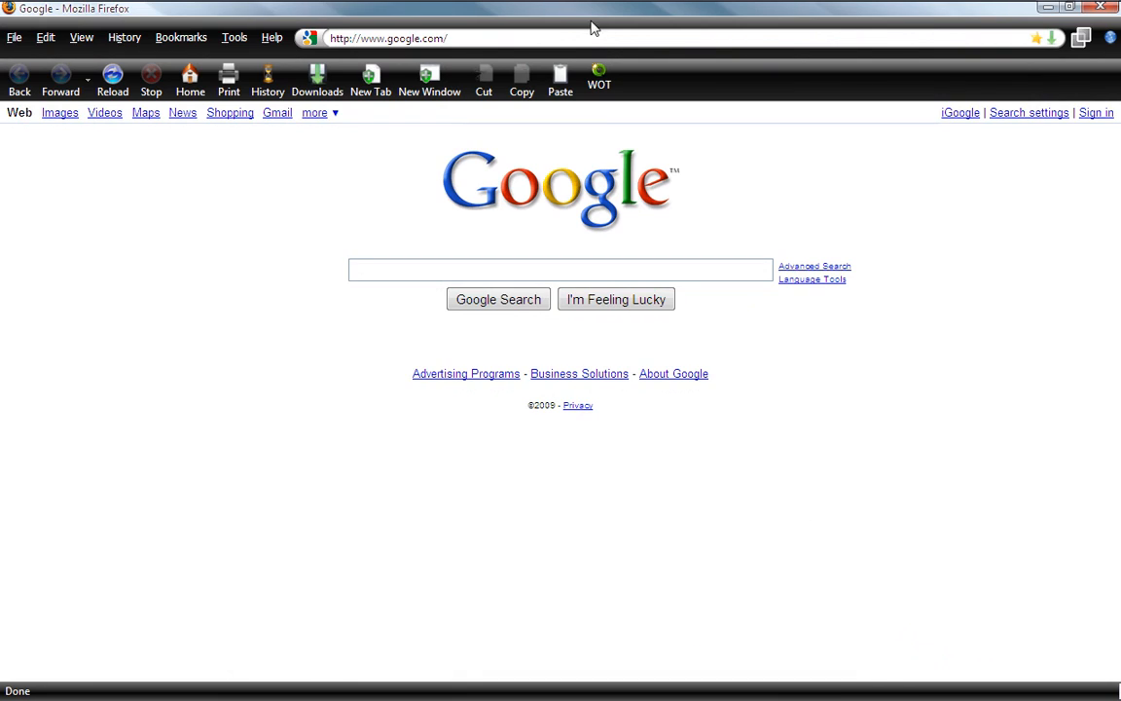
click(387, 39)
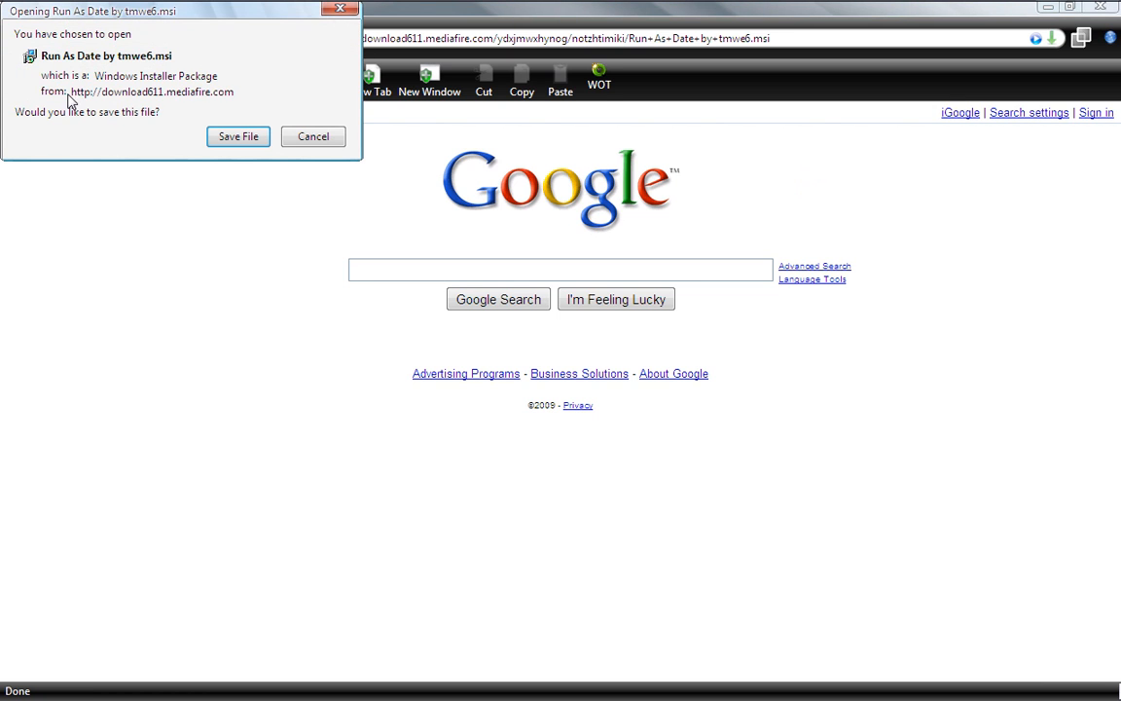
mouse_move(151, 117)
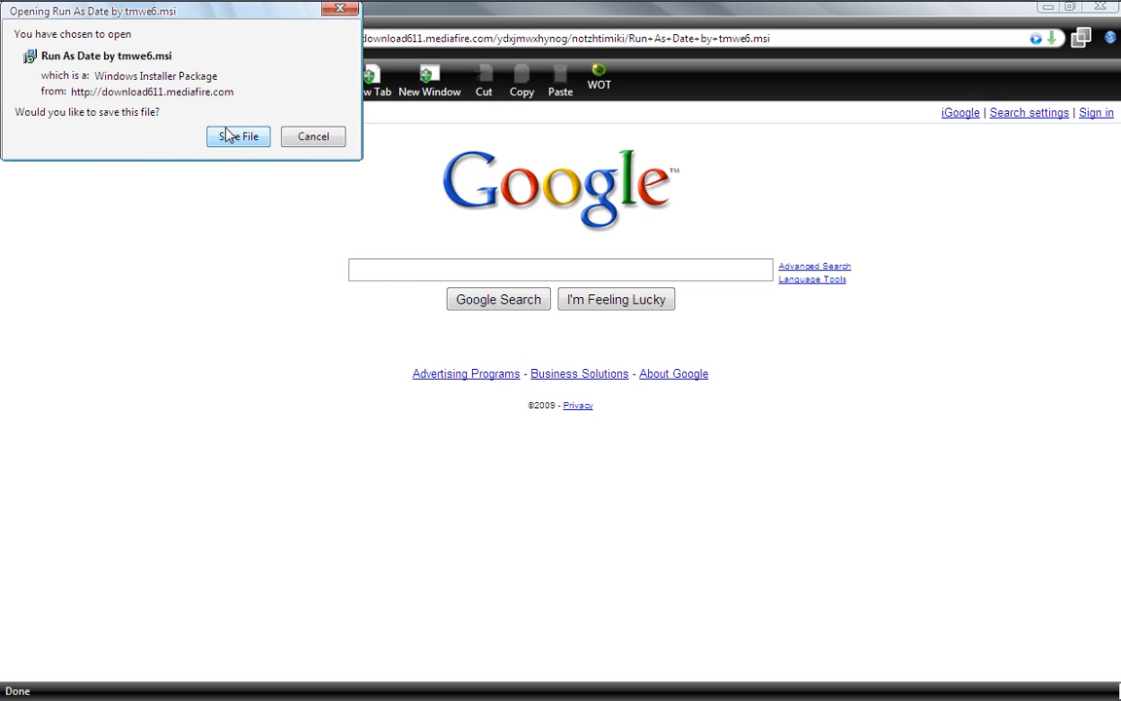
click(238, 136)
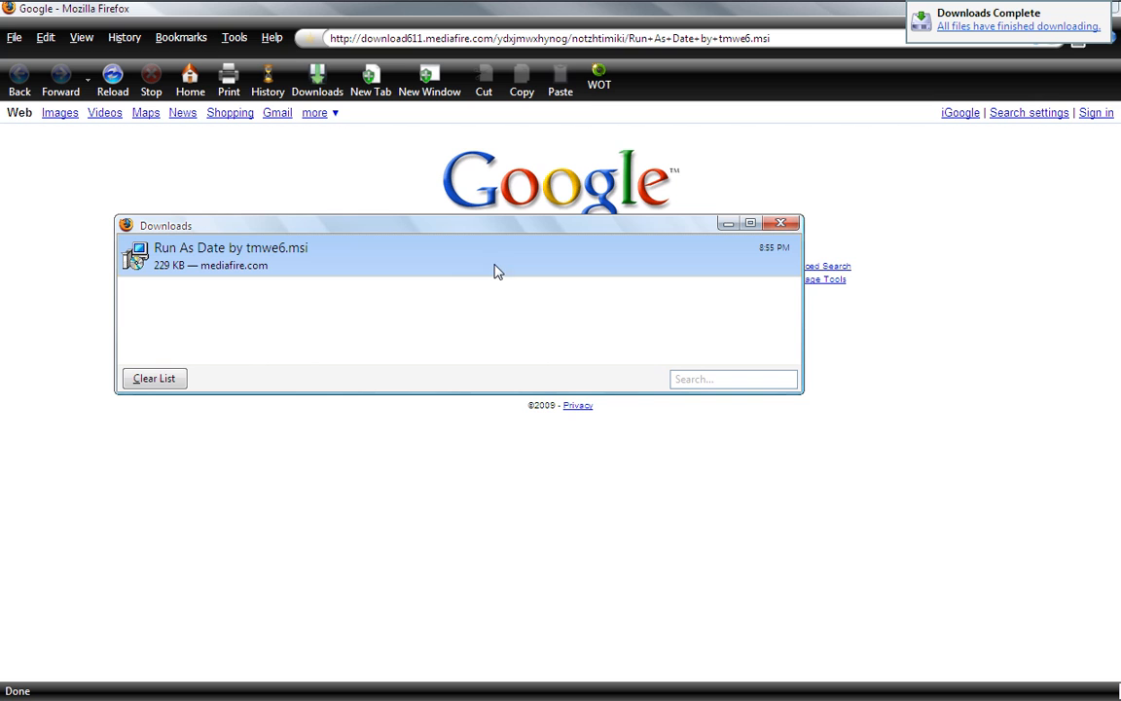
Run the downloaded Run As Date .msi and advance the setup to the ready-to-install step.
double_click(229, 247)
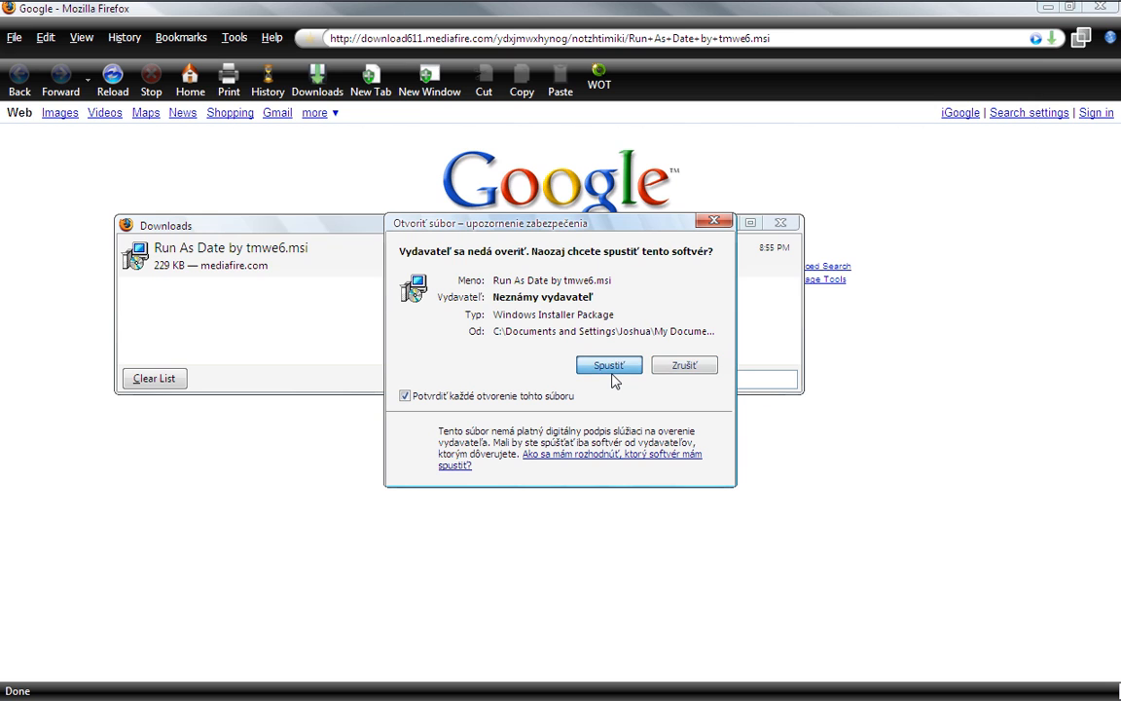
click(607, 366)
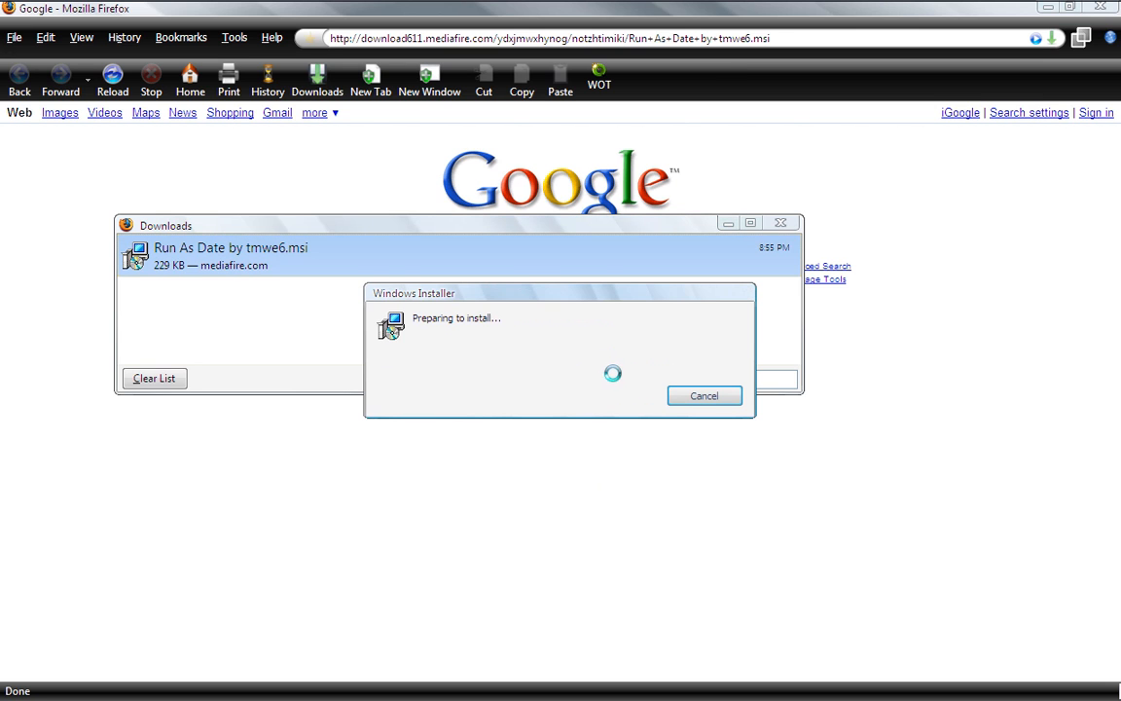
click(780, 222)
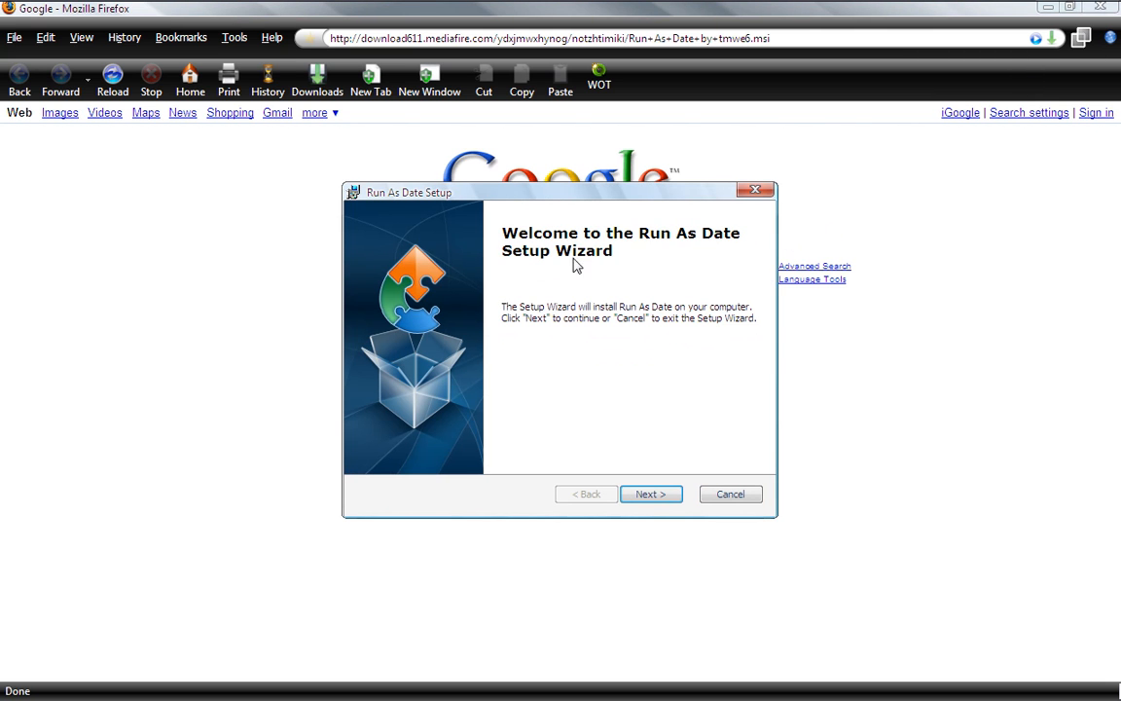
mouse_move(696, 409)
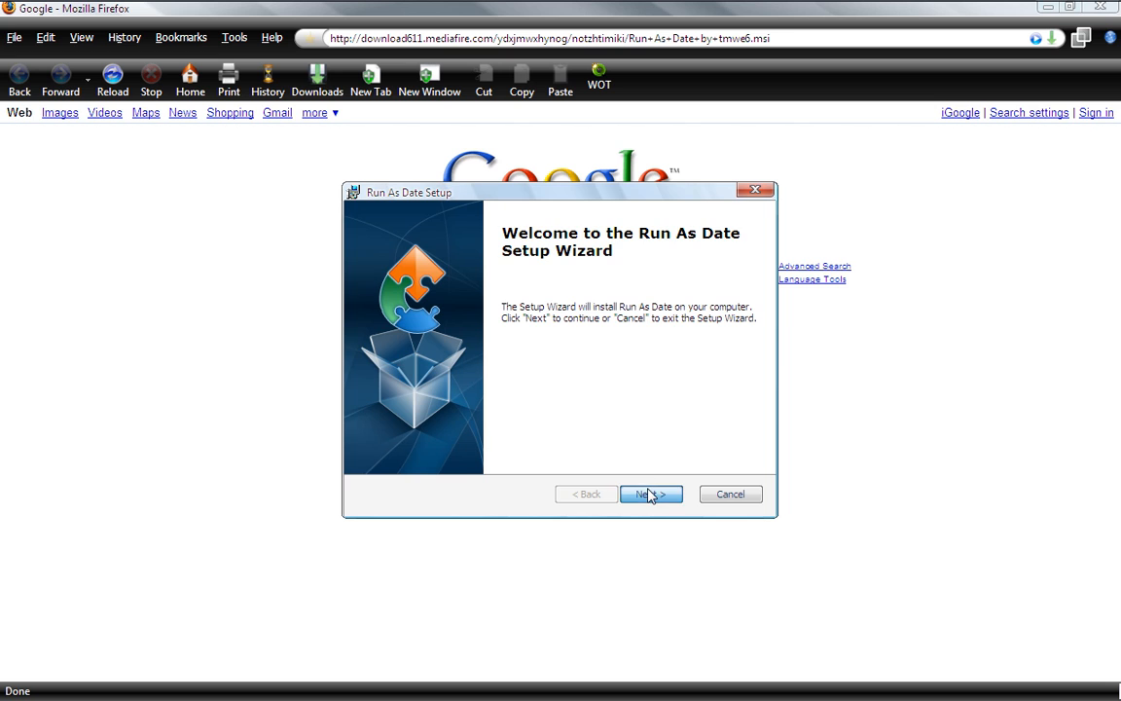
click(650, 494)
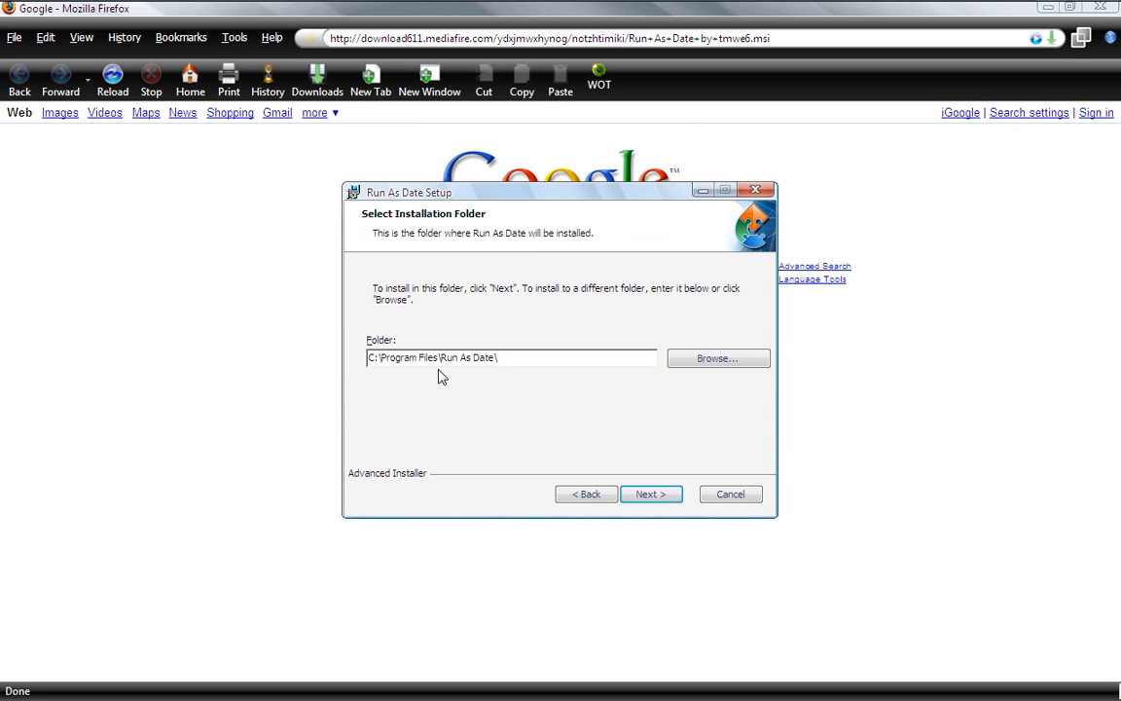
mouse_move(583, 343)
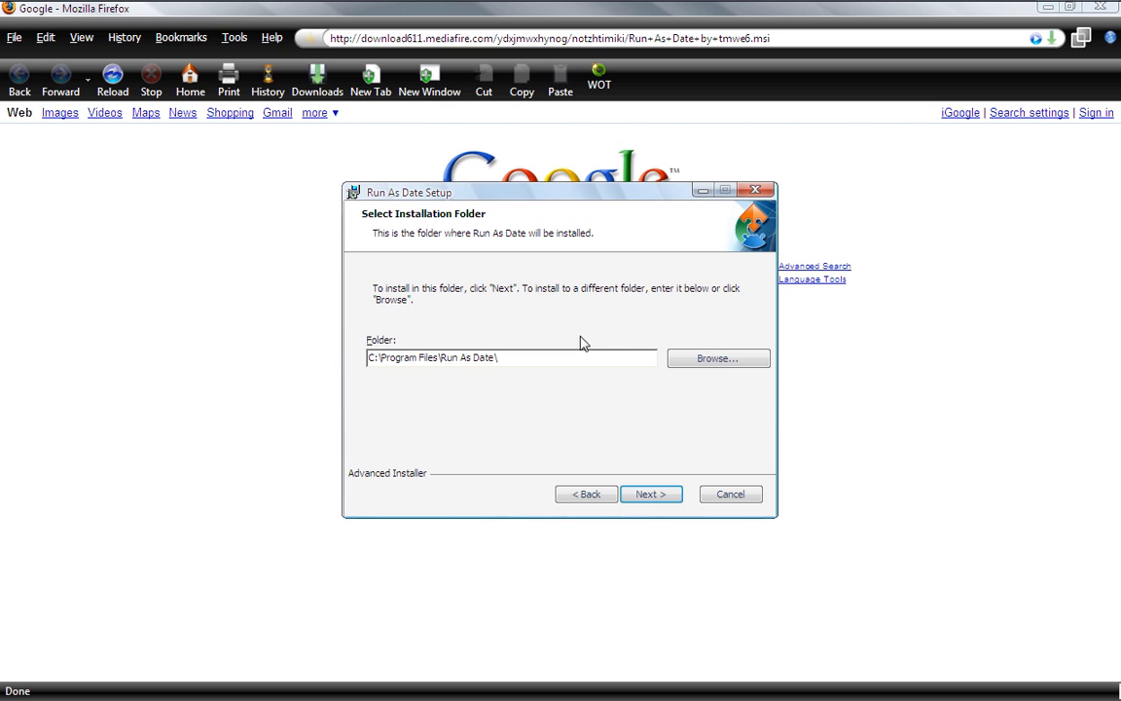
click(650, 494)
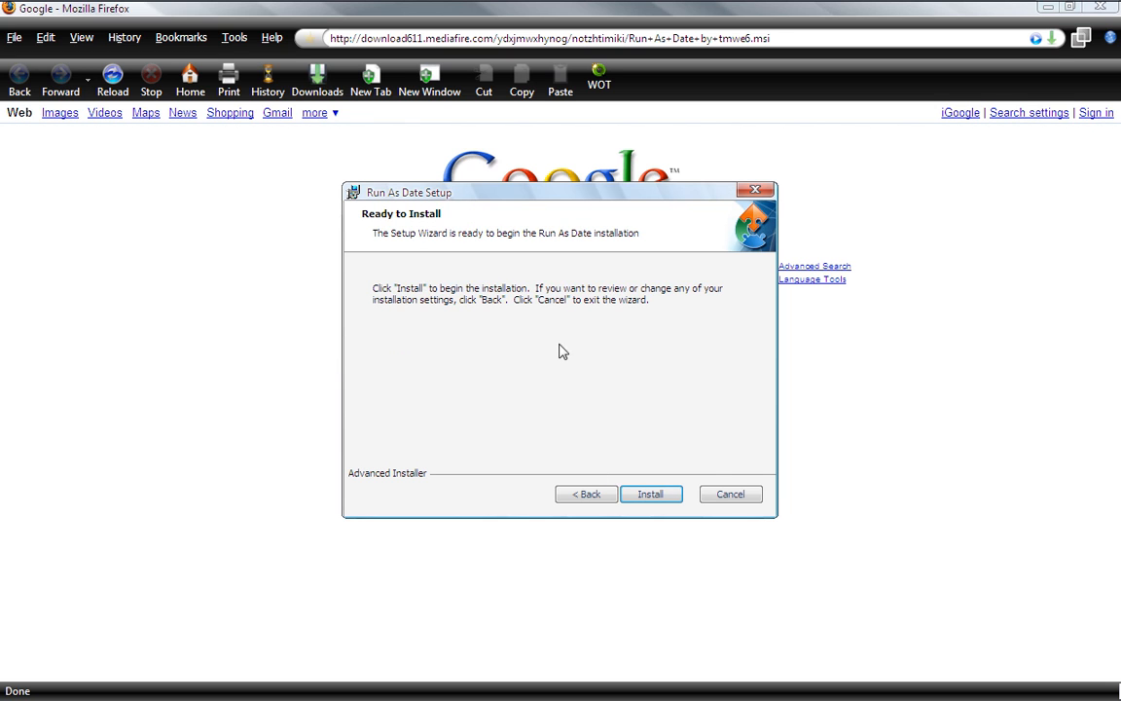
Cancel the Run As Date installation and finish the interrupted setup wizard.
click(730, 494)
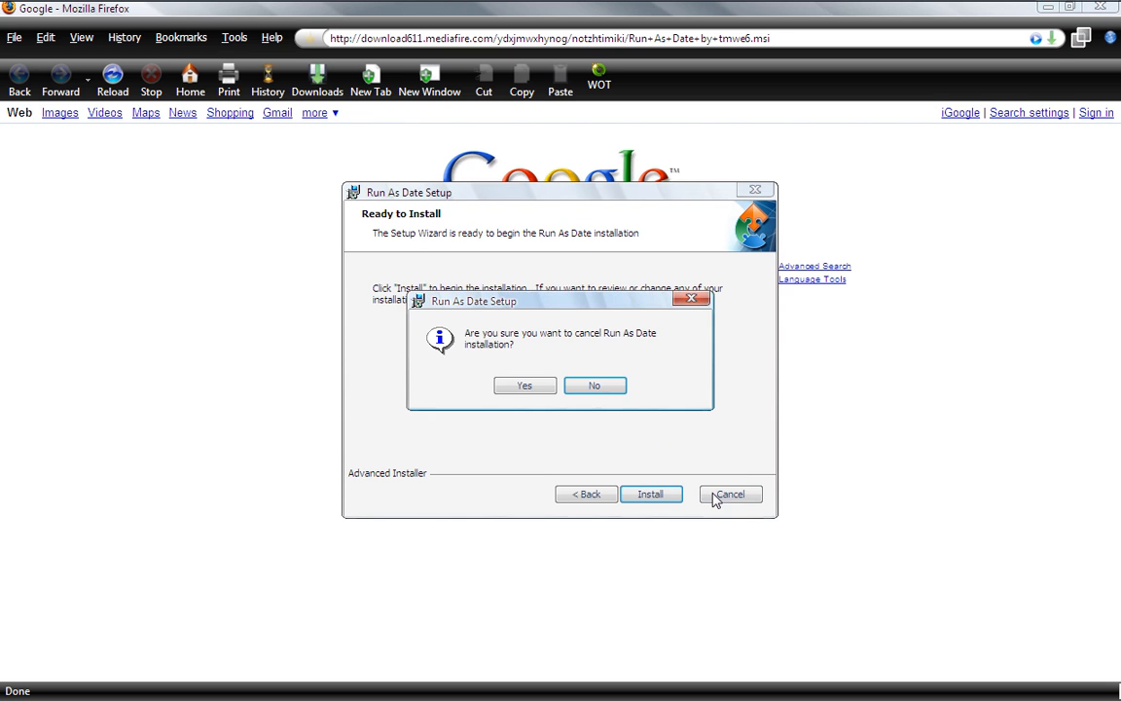
click(525, 386)
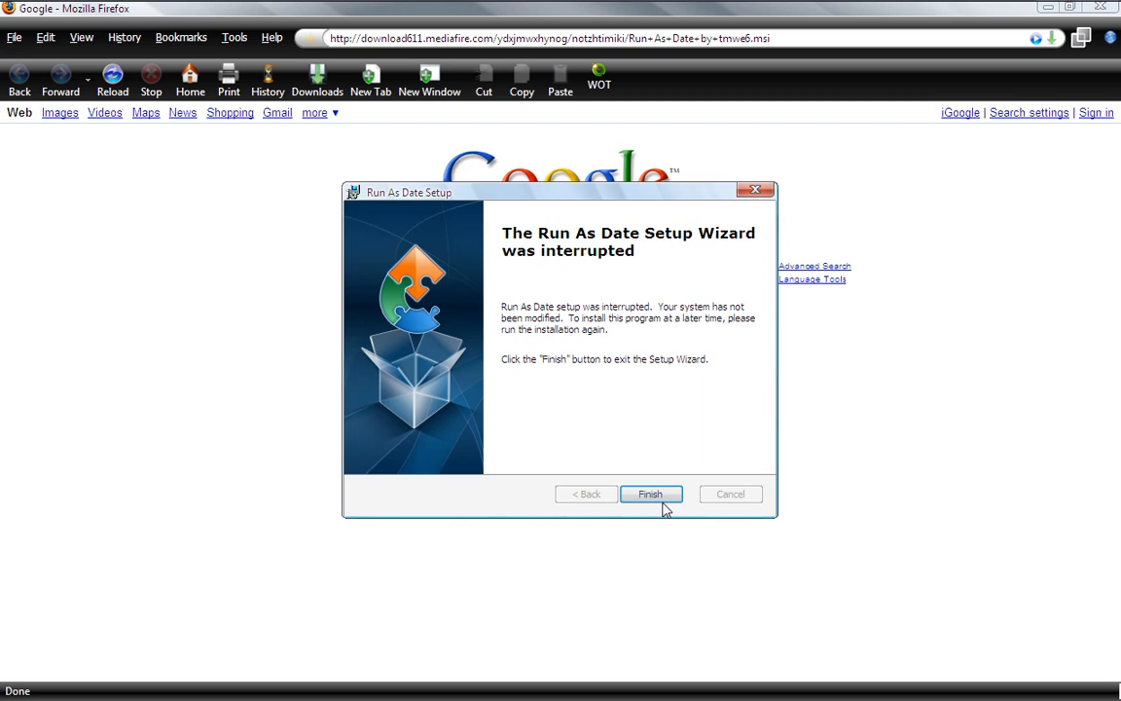
click(650, 495)
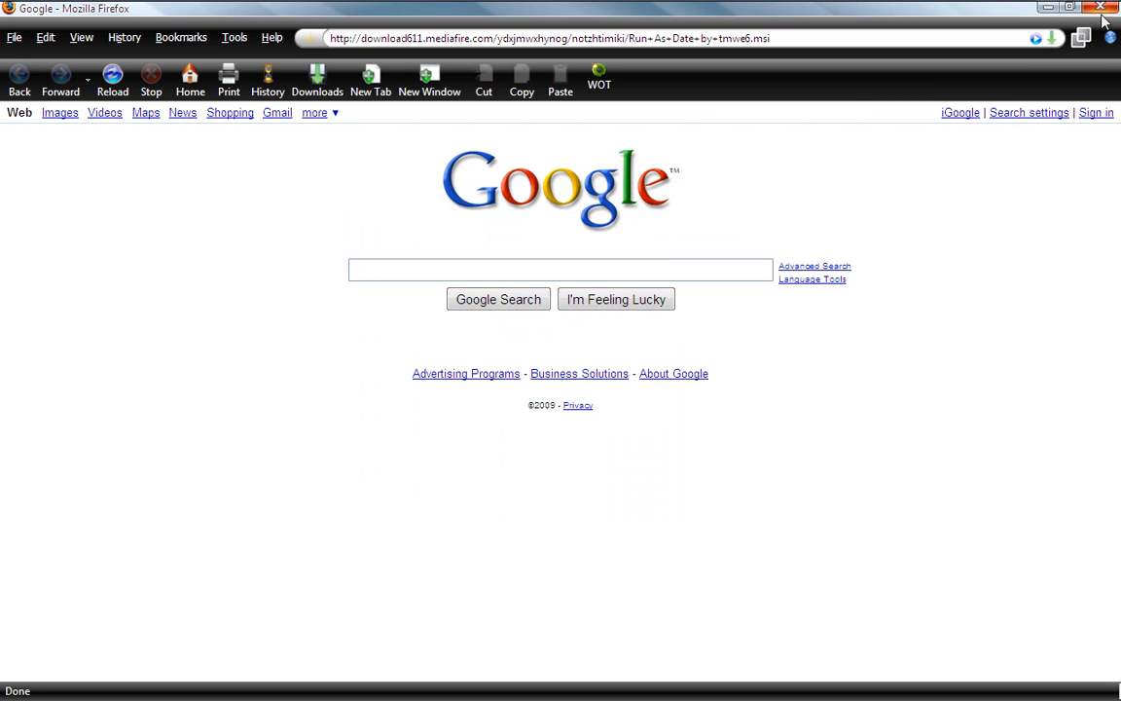
Launch RunAsDate and choose IconPackager.exe from the Stardock IconPackager folder as the application to run.
click(1101, 8)
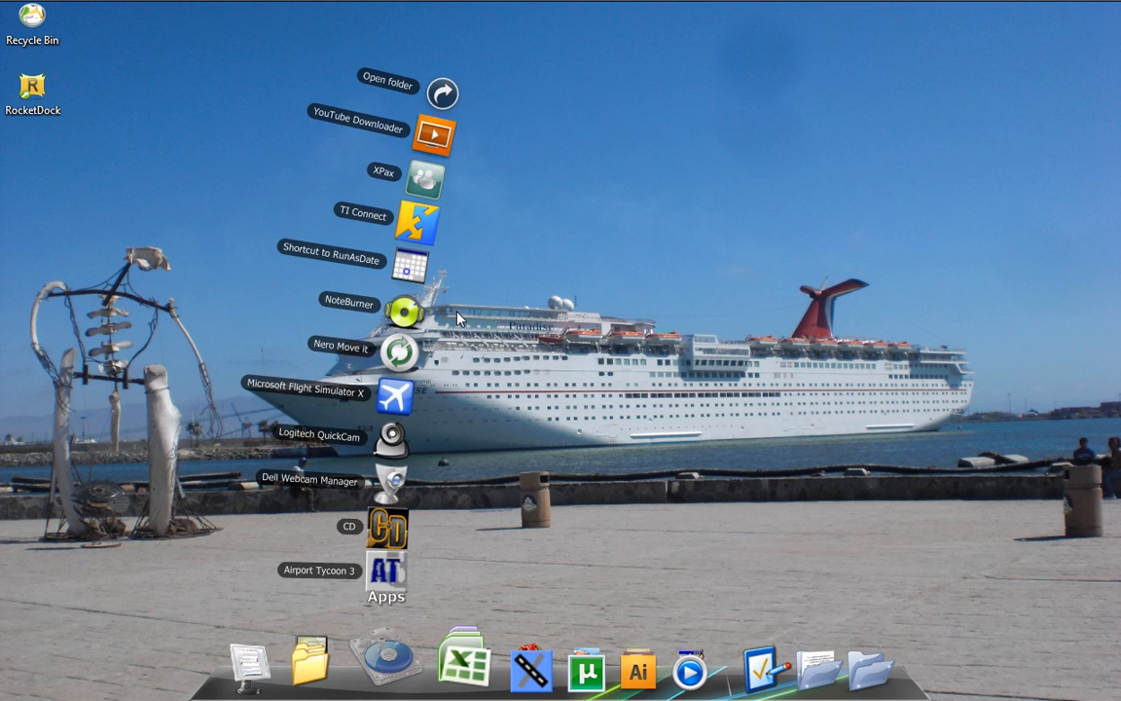
click(416, 260)
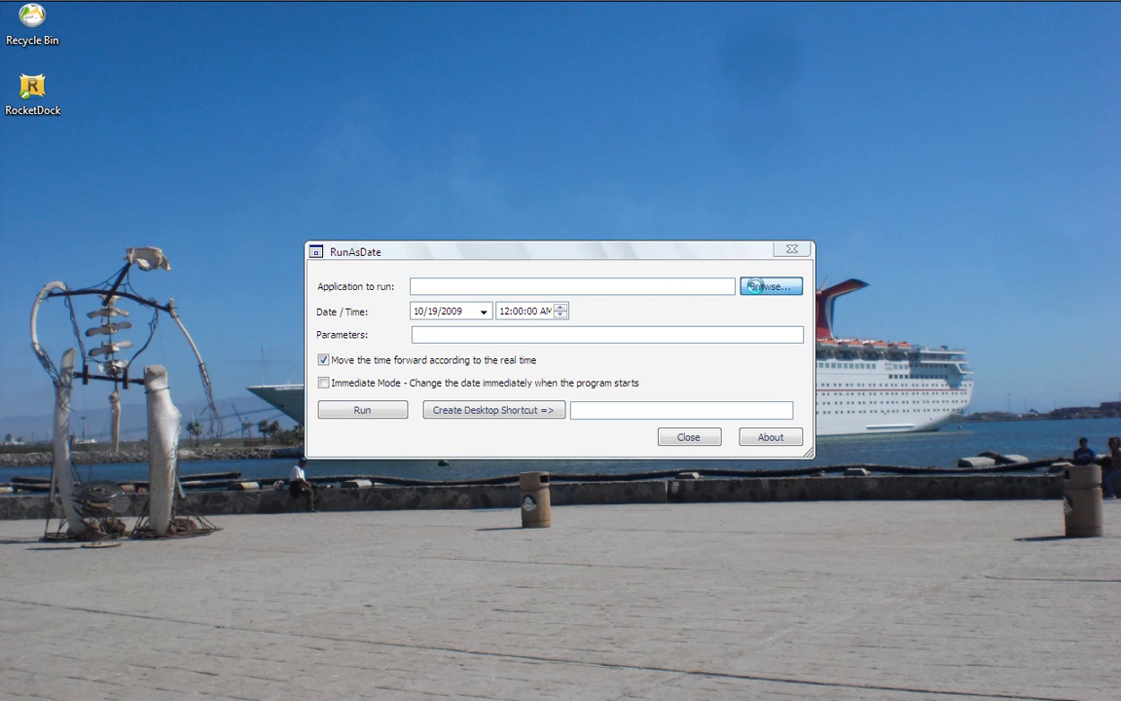
click(770, 284)
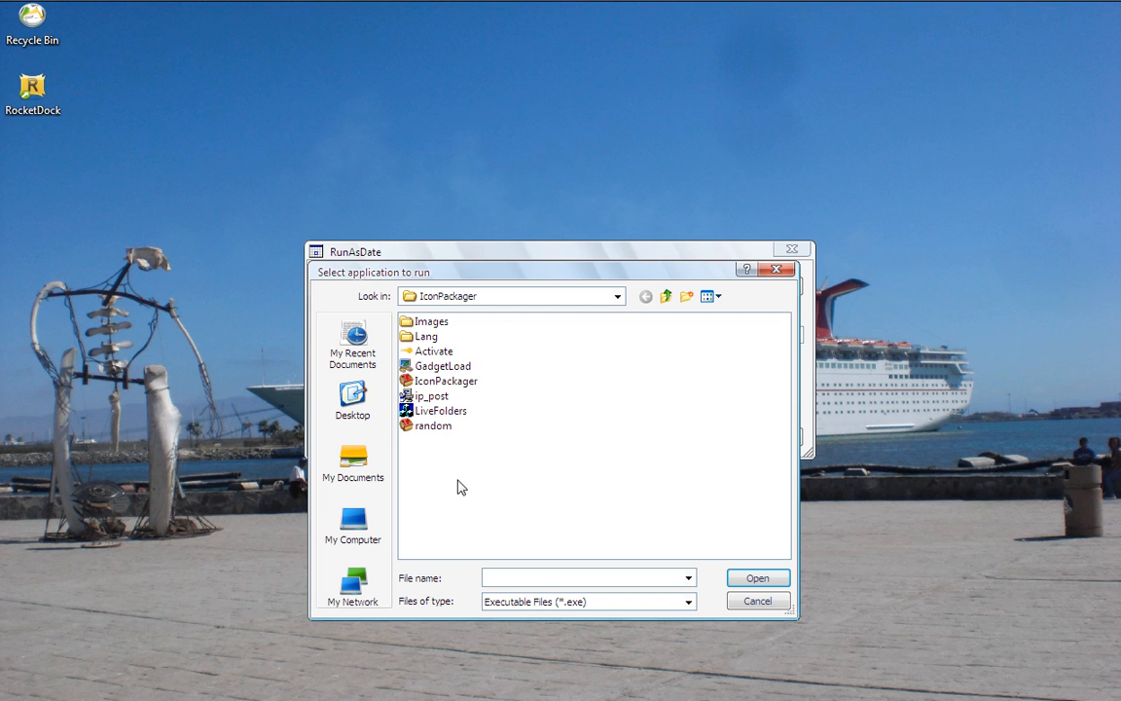
click(446, 379)
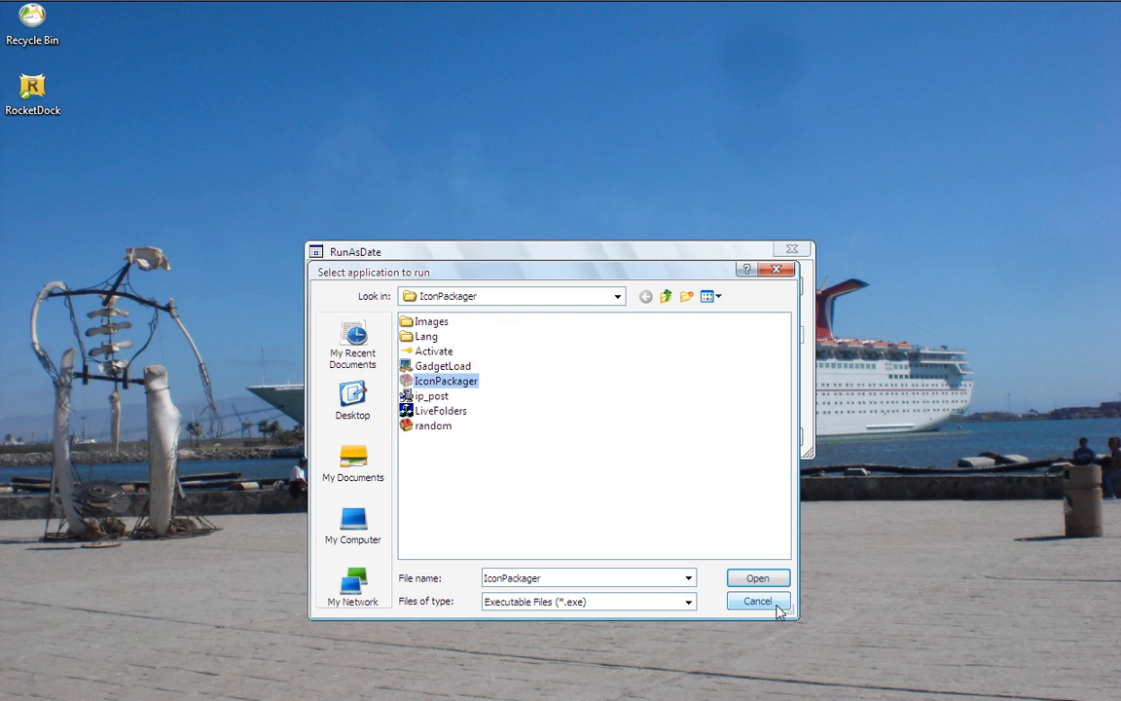
click(708, 296)
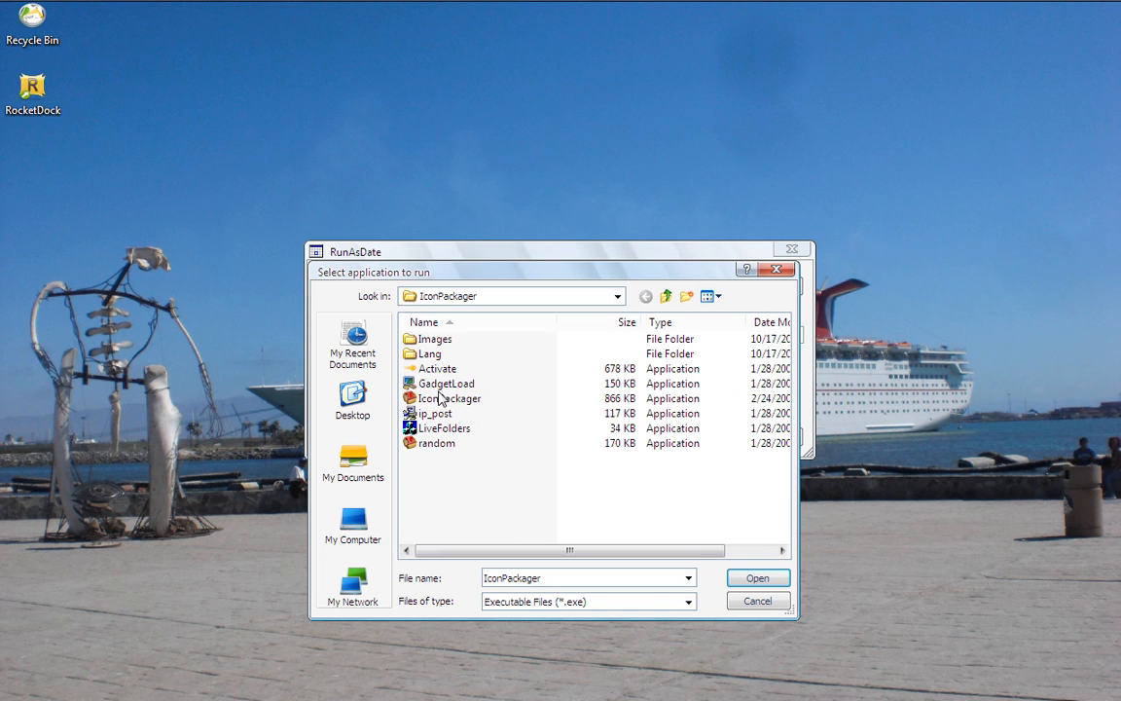
click(448, 397)
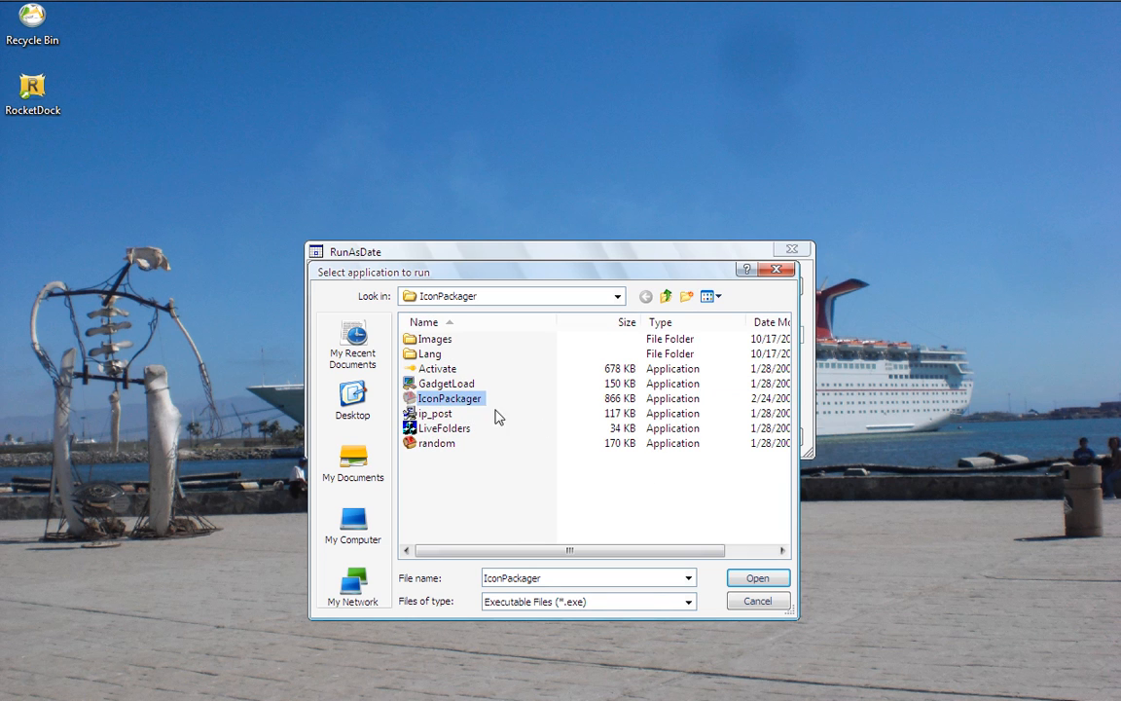
click(757, 576)
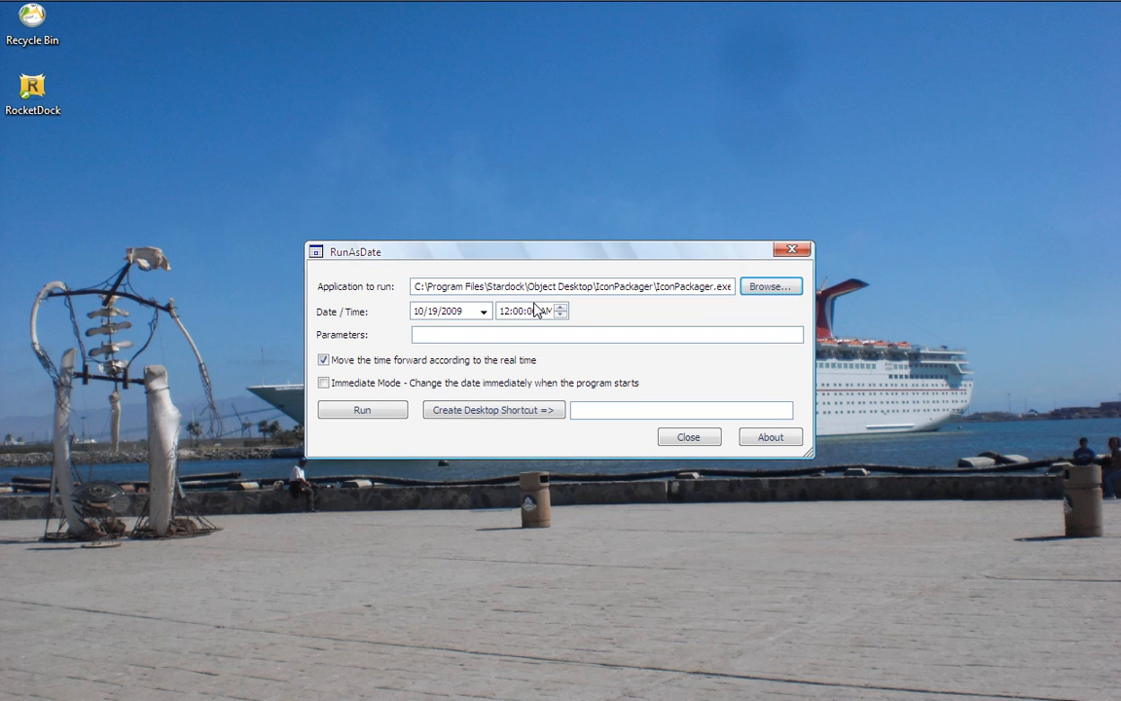
mouse_move(438, 331)
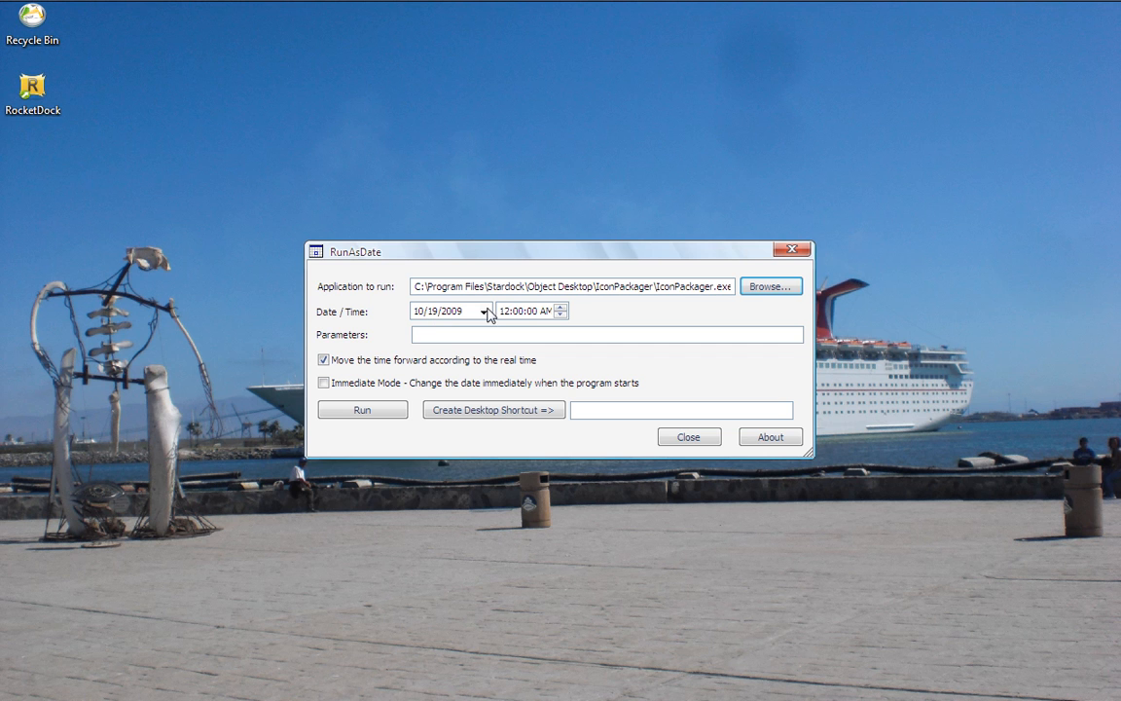
Set the run date to October 18, 2009 using the calendar dropdown.
click(482, 312)
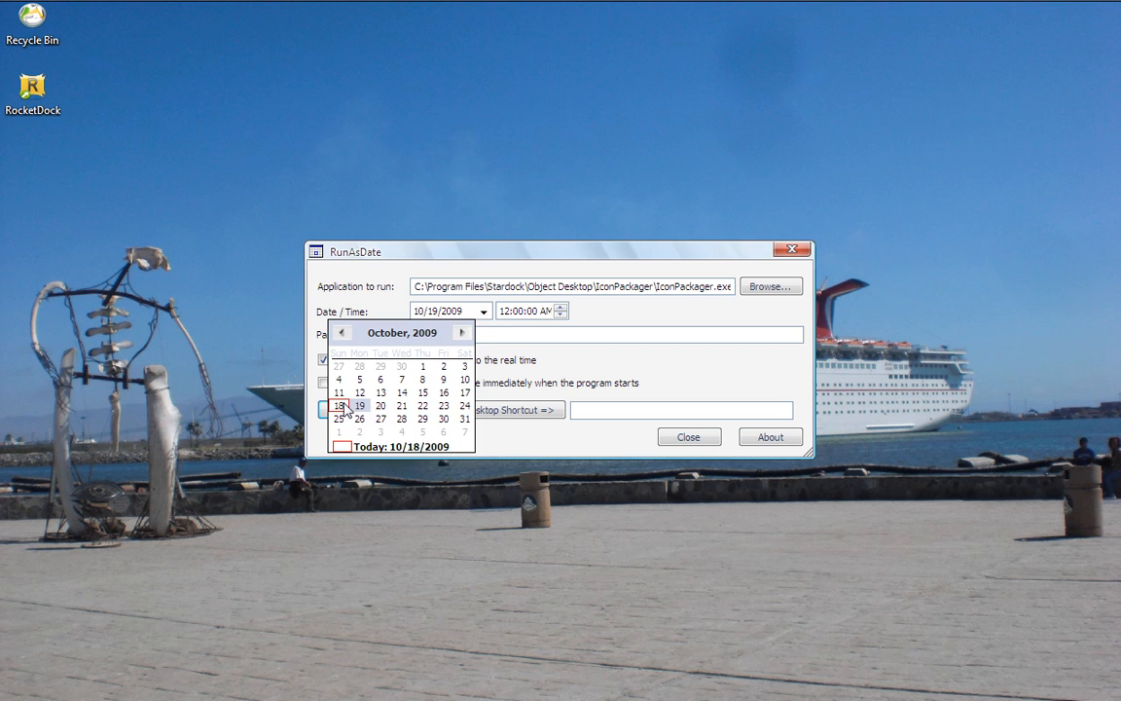
click(339, 407)
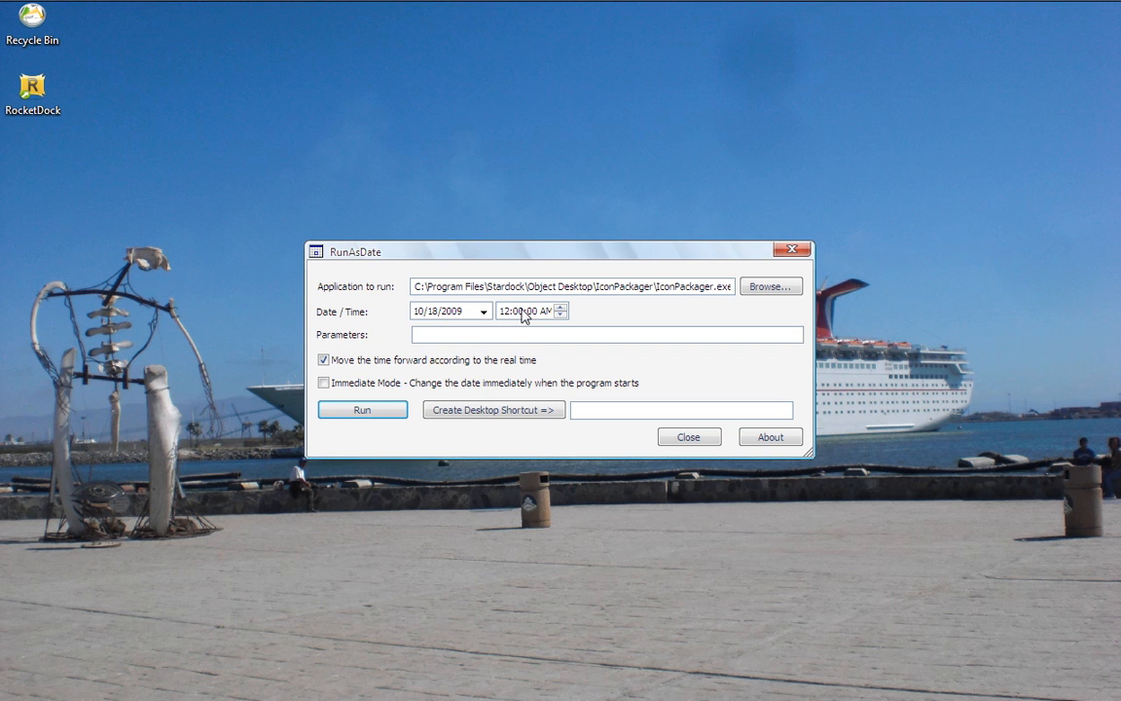
mouse_move(506, 324)
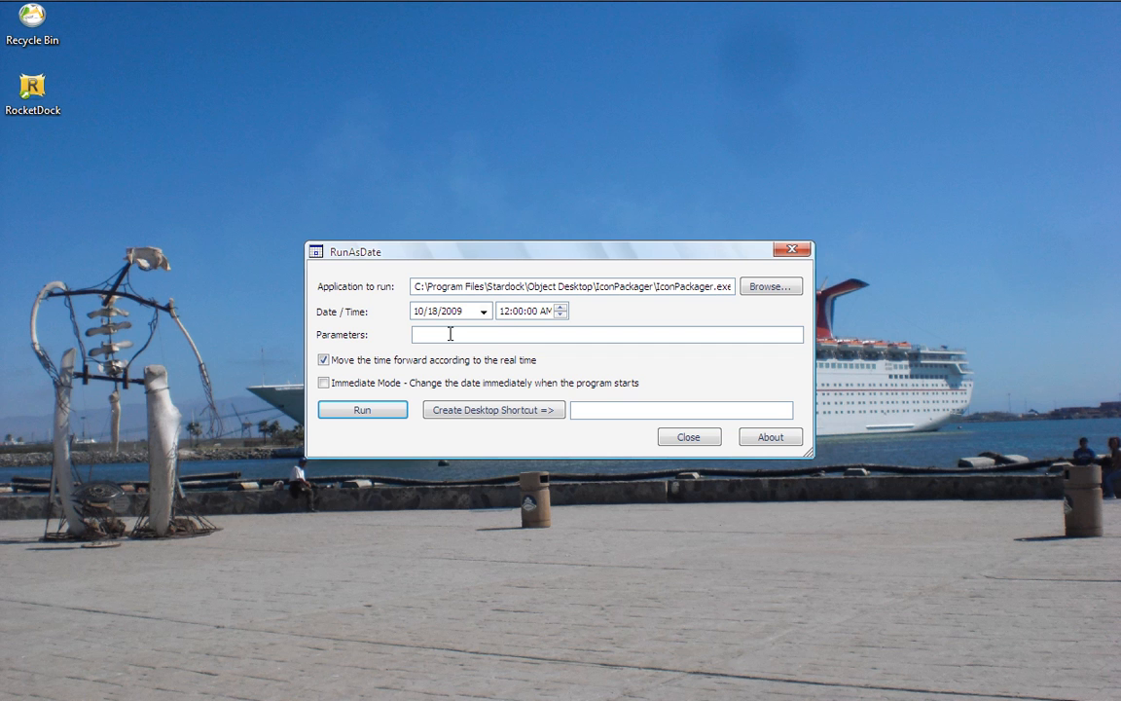
mouse_move(465, 313)
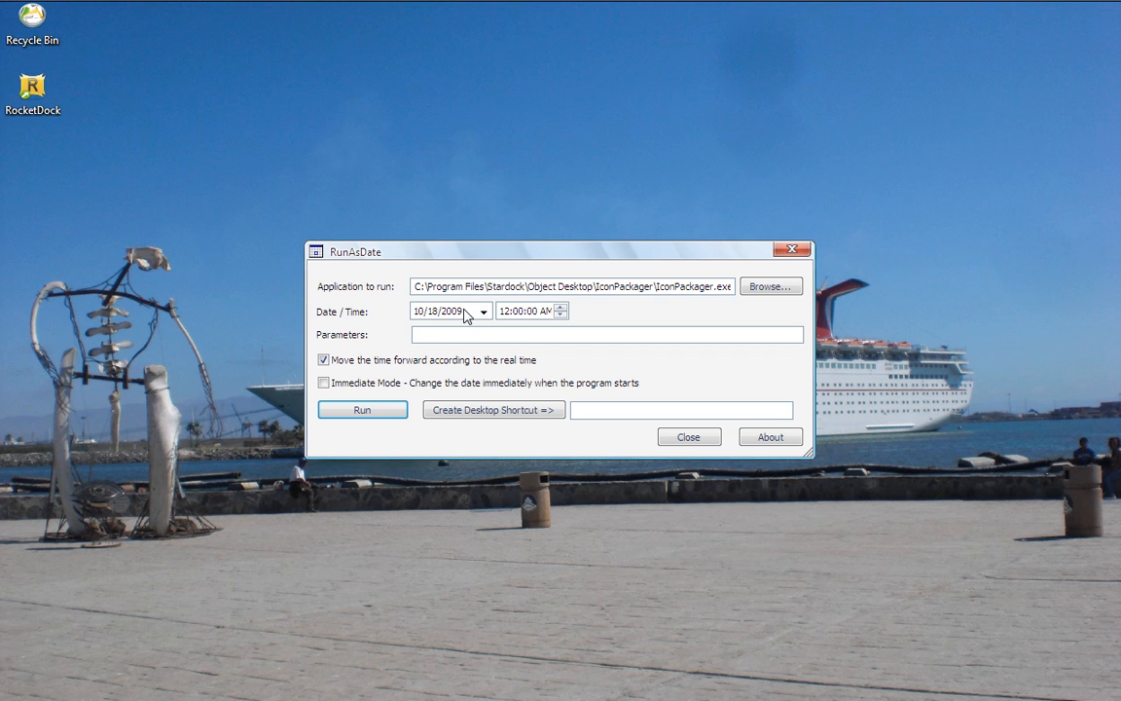
mouse_move(373, 360)
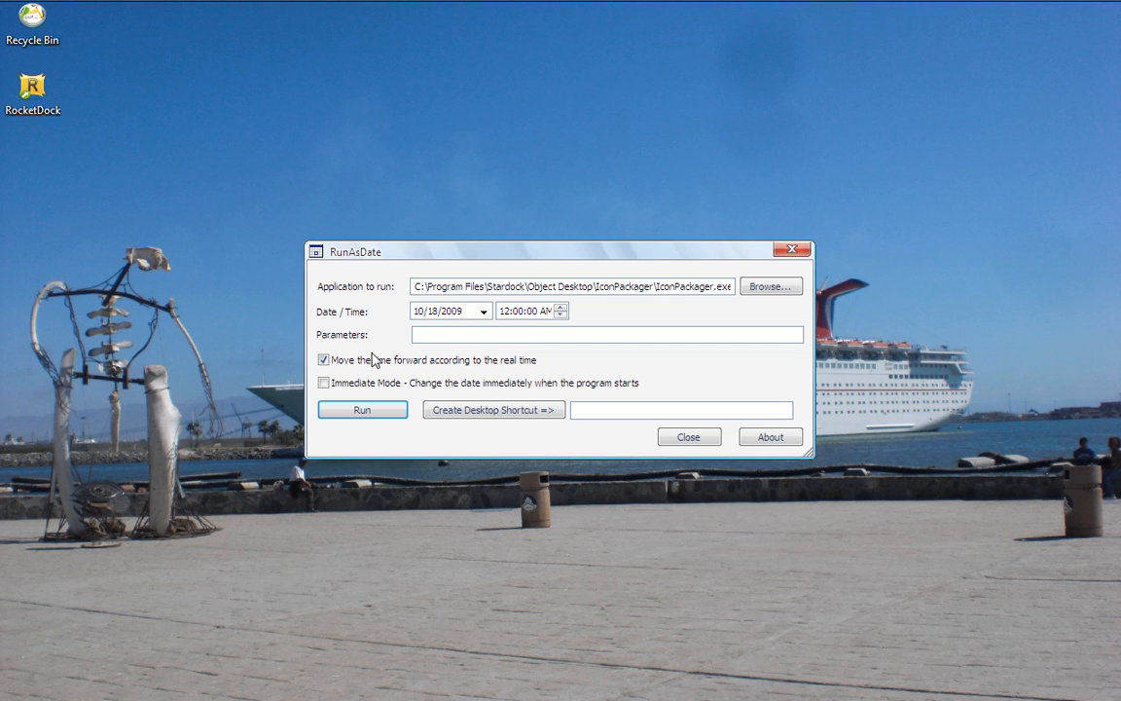
mouse_move(426, 368)
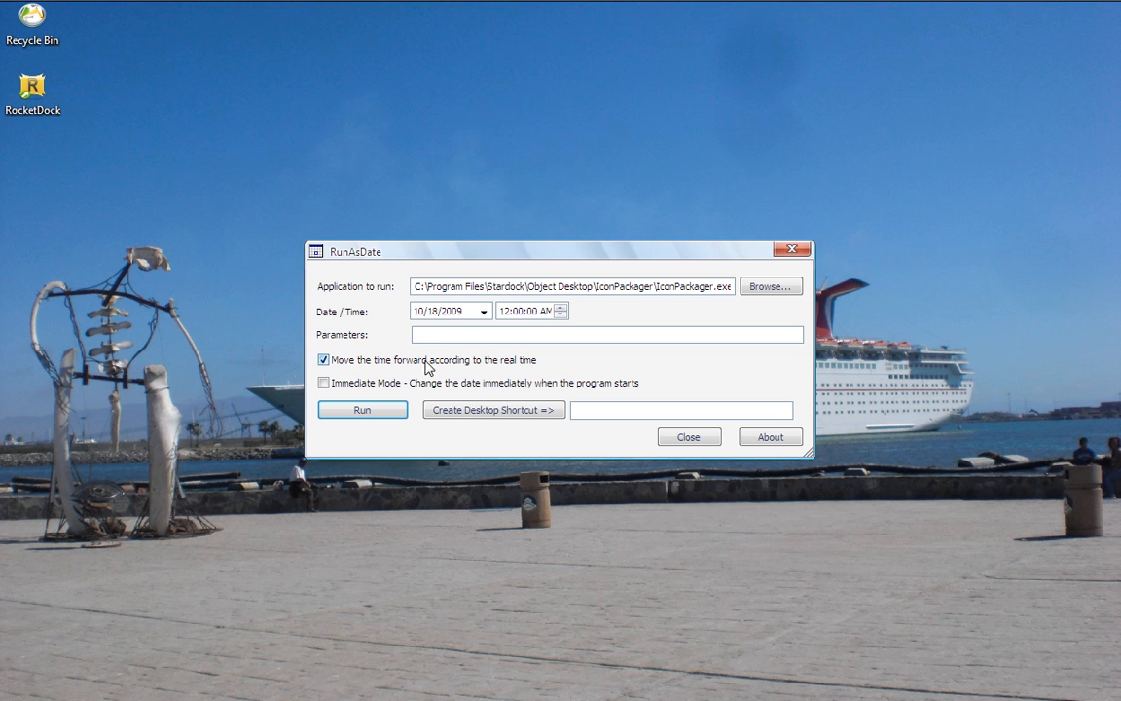
Disable 'Move the time forward' and create a desktop shortcut named Icon Packager.
click(323, 360)
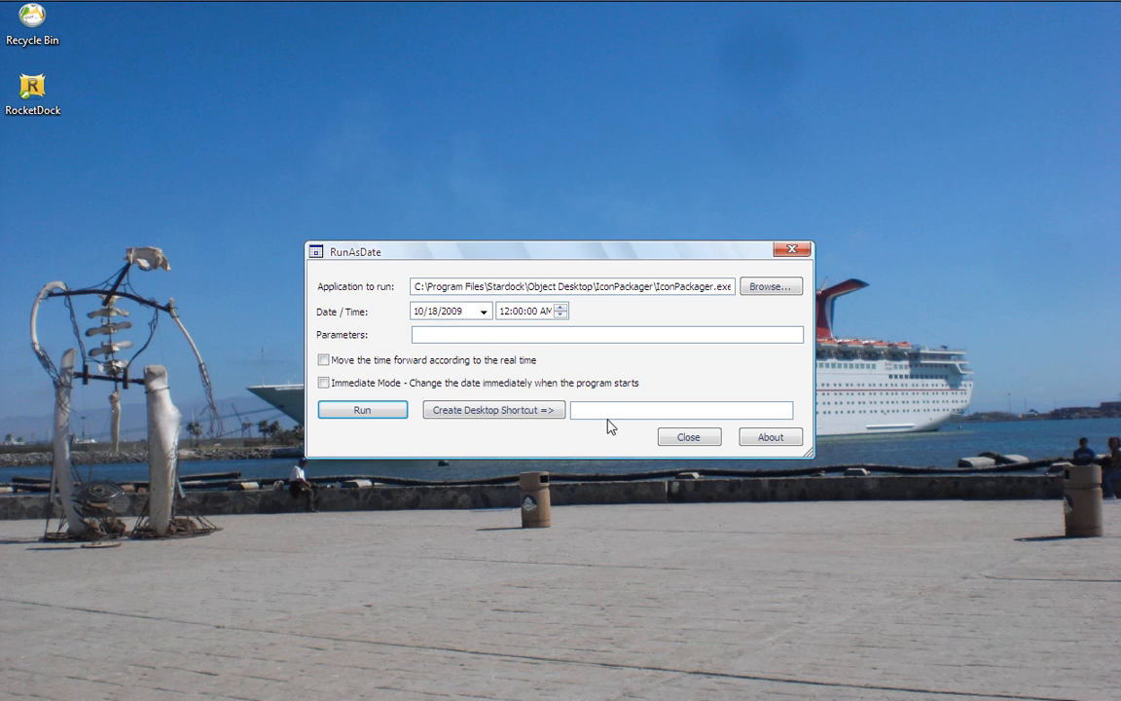
text(1)
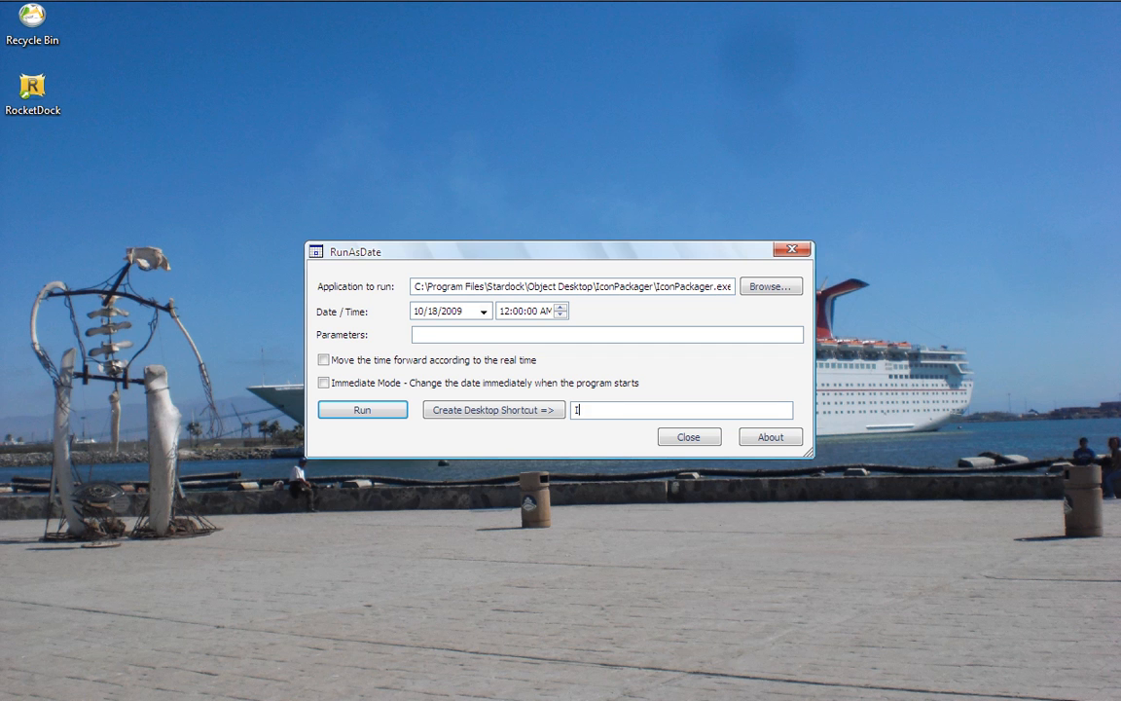
text(Icon Pack)
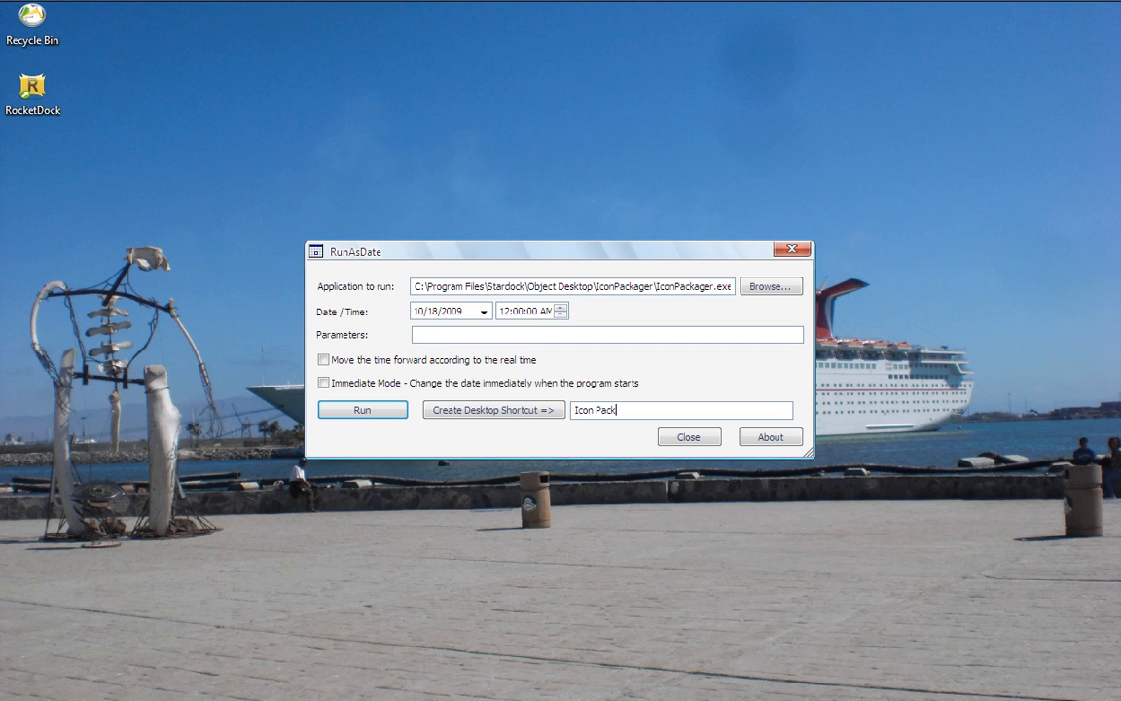
text(ager)
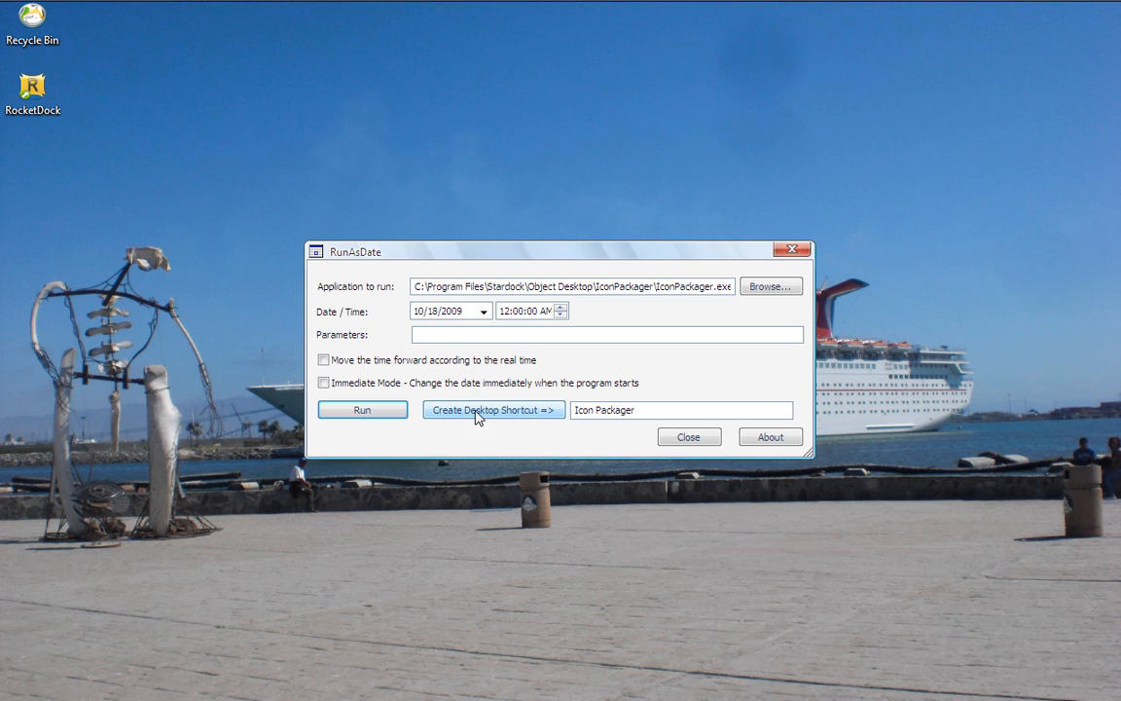
mouse_move(547, 416)
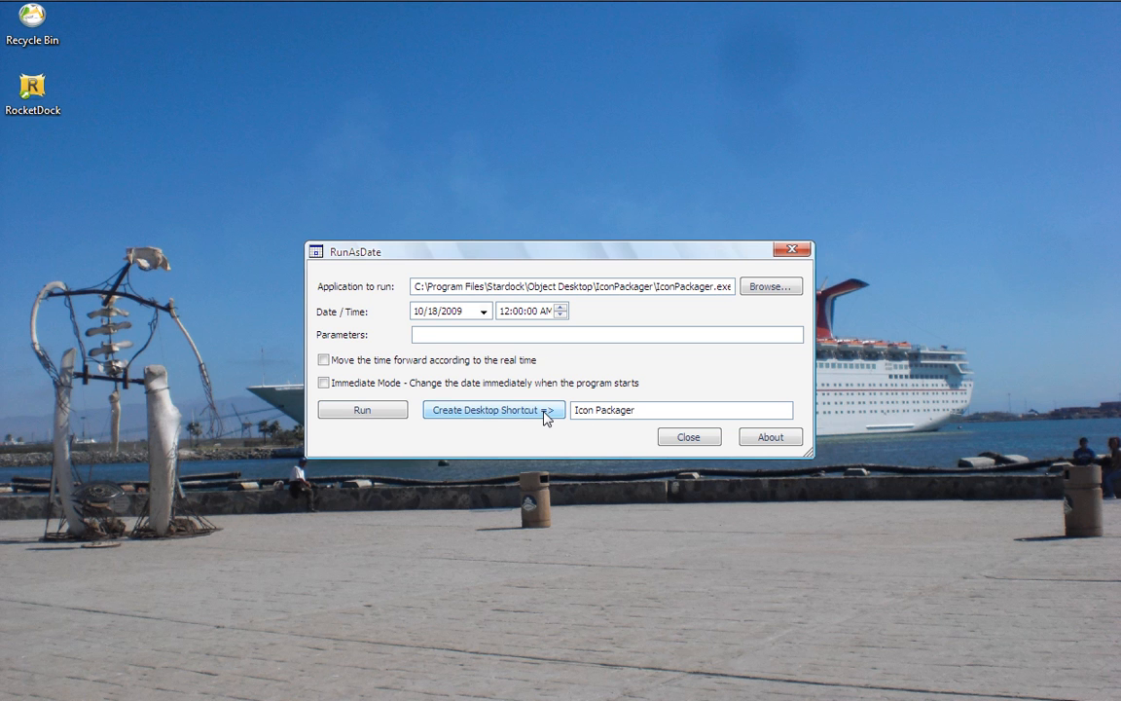
click(494, 408)
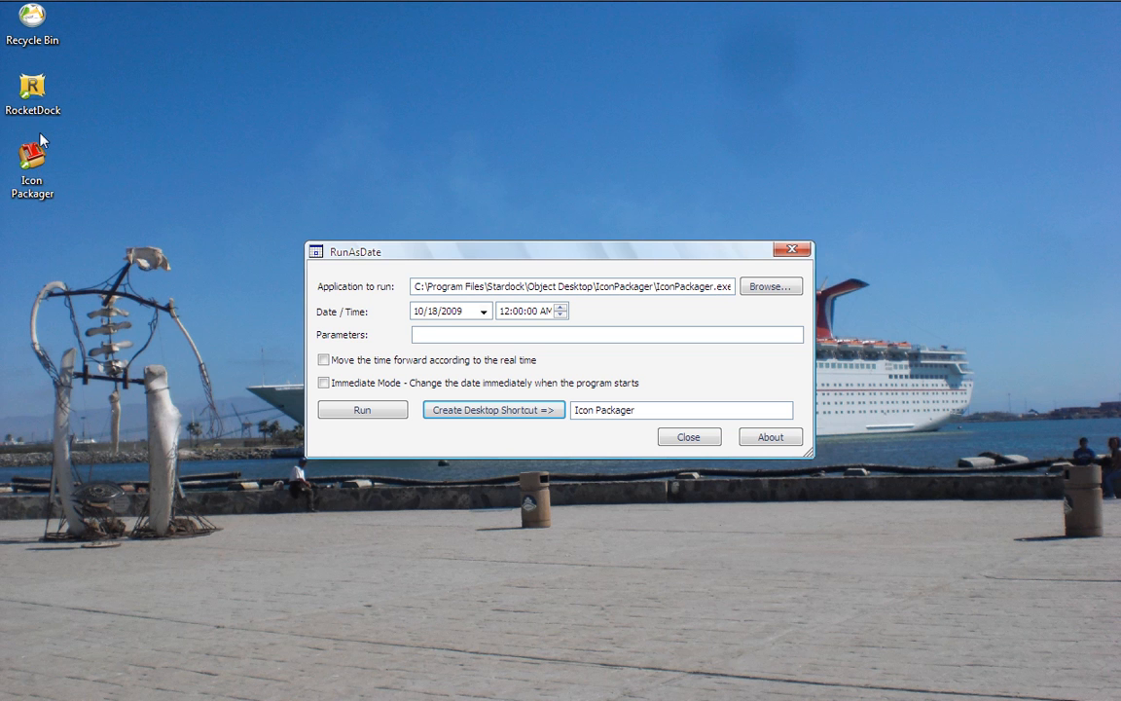
mouse_move(389, 432)
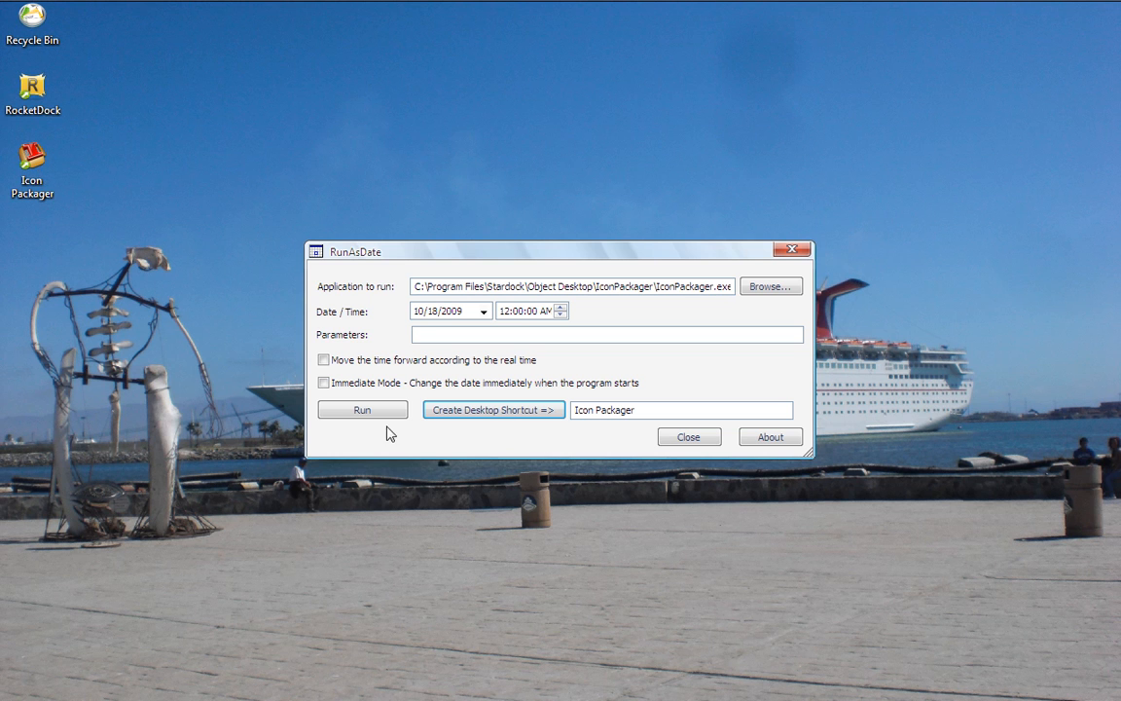
Launch IconPackager from the new desktop shortcut, showing evaluation day 2 of 30.
click(689, 436)
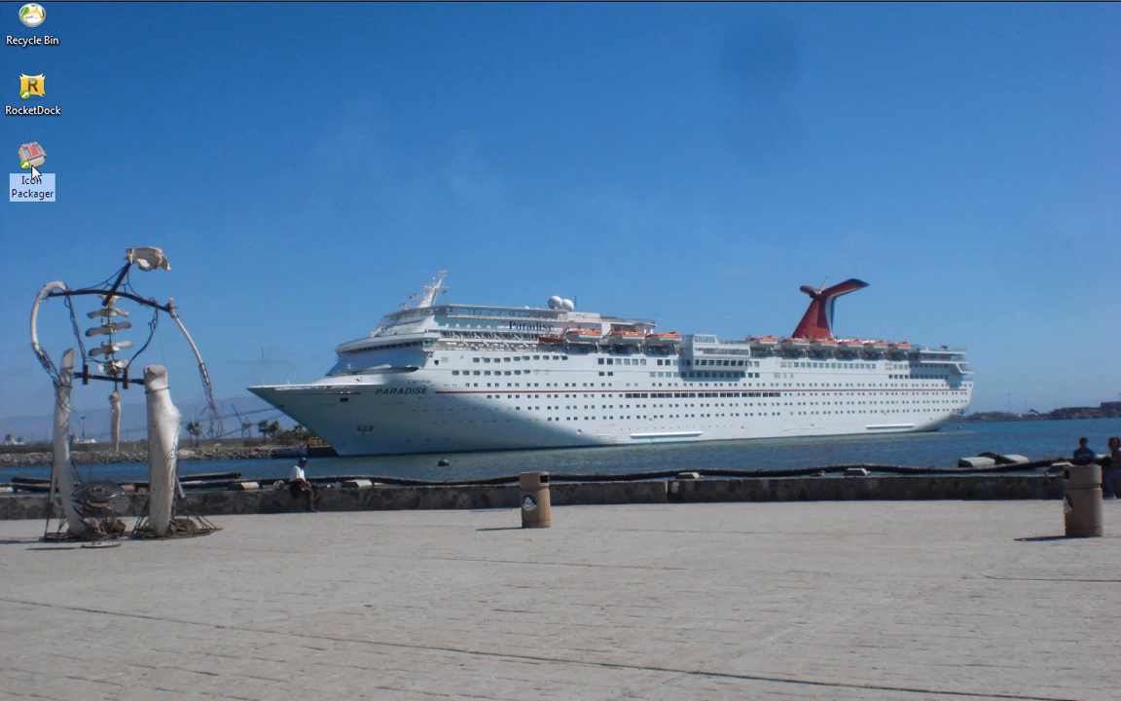
double_click(31, 155)
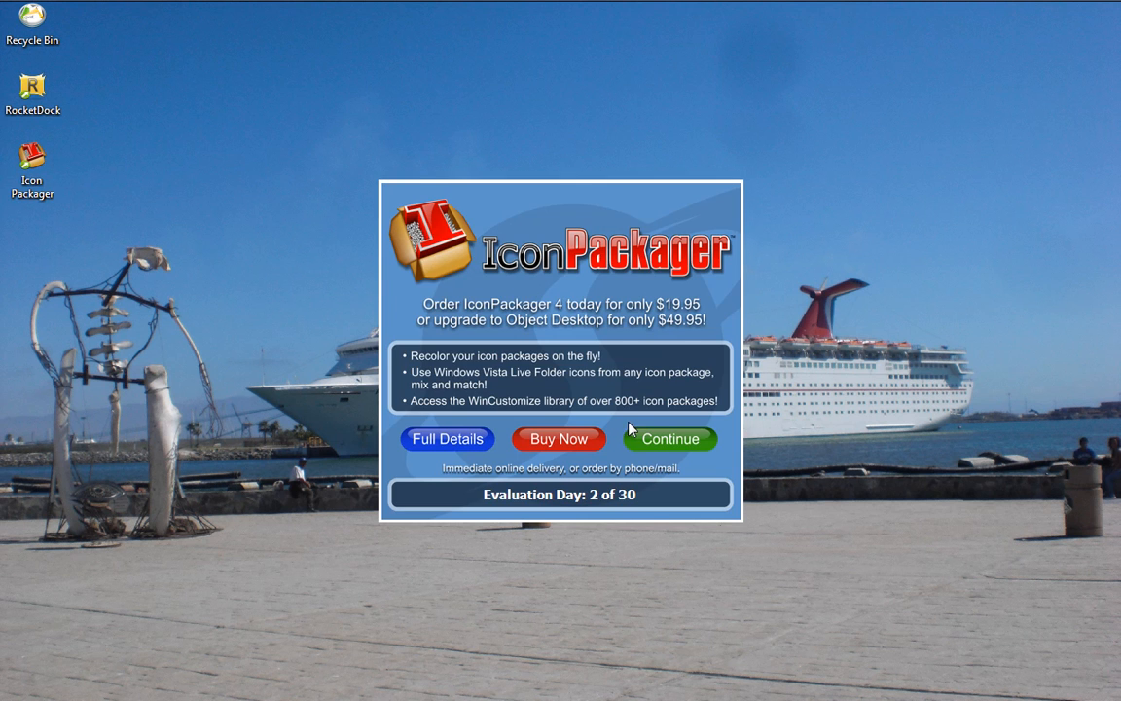
mouse_move(674, 452)
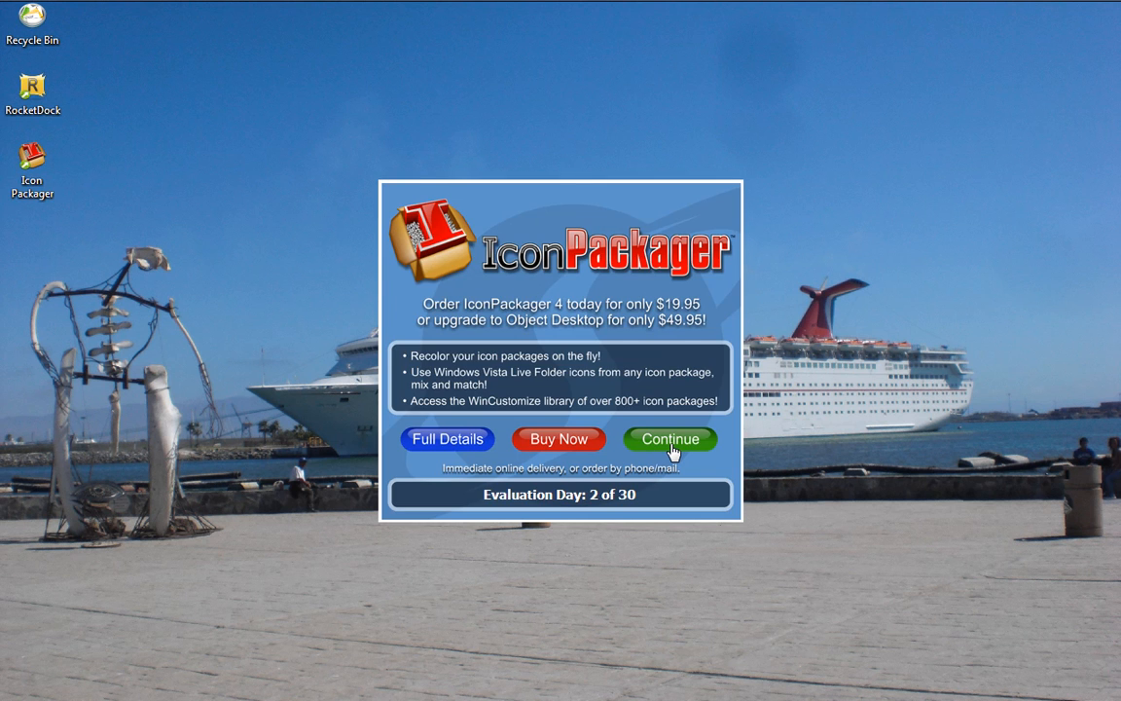
click(669, 439)
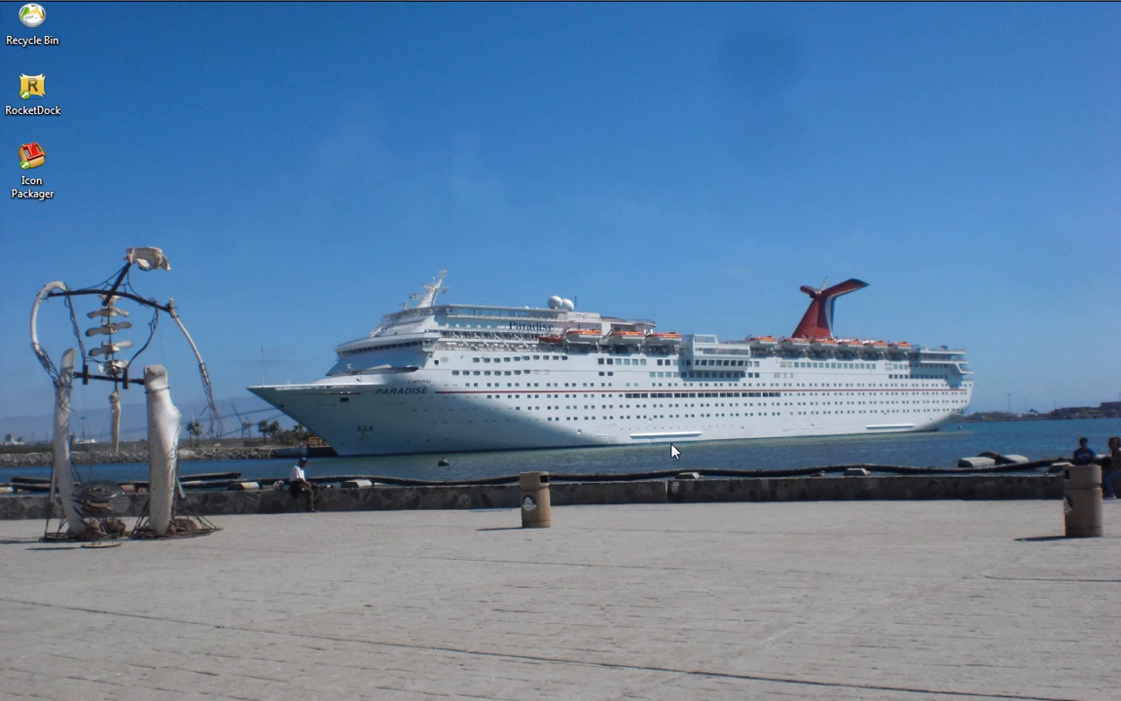
Relaunch from the shortcut, then close IconPackager and dismiss its evaluation reminder.
double_click(33, 159)
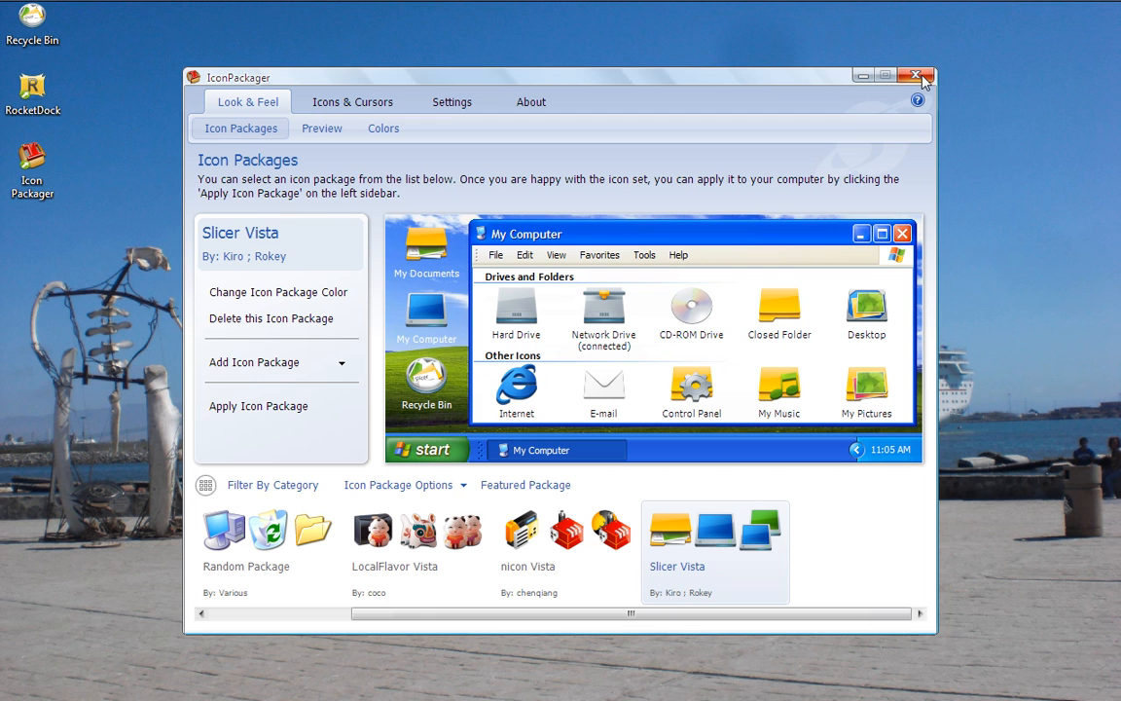
click(915, 76)
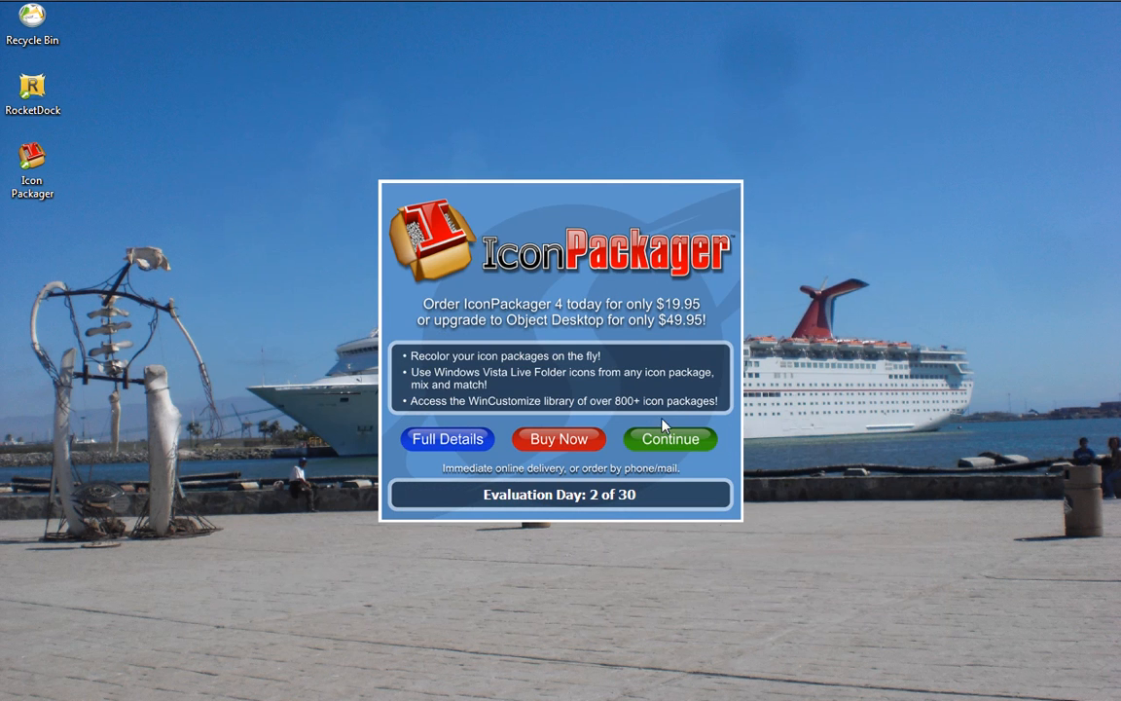
click(669, 439)
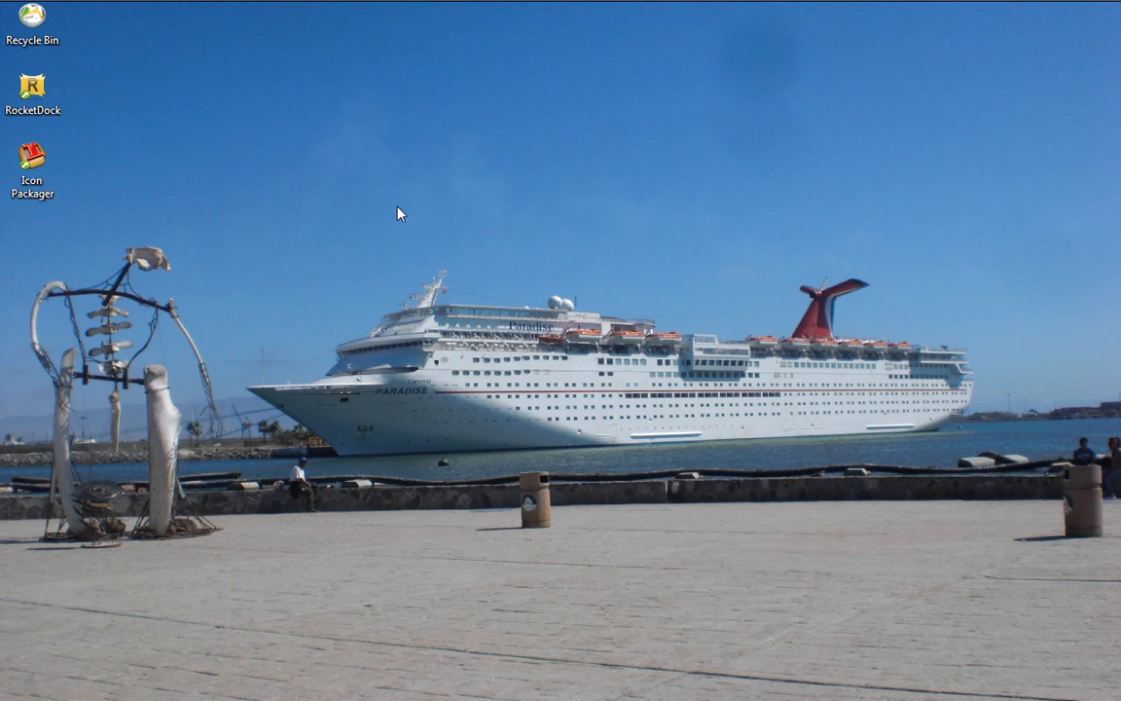